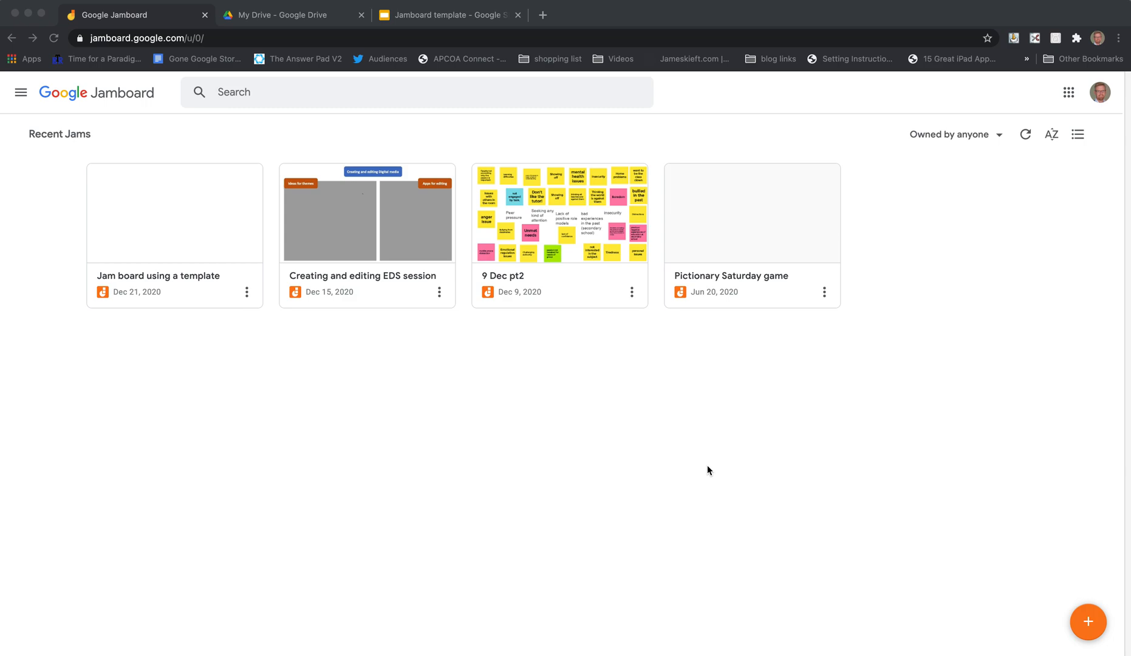
mouse_move(455, 7)
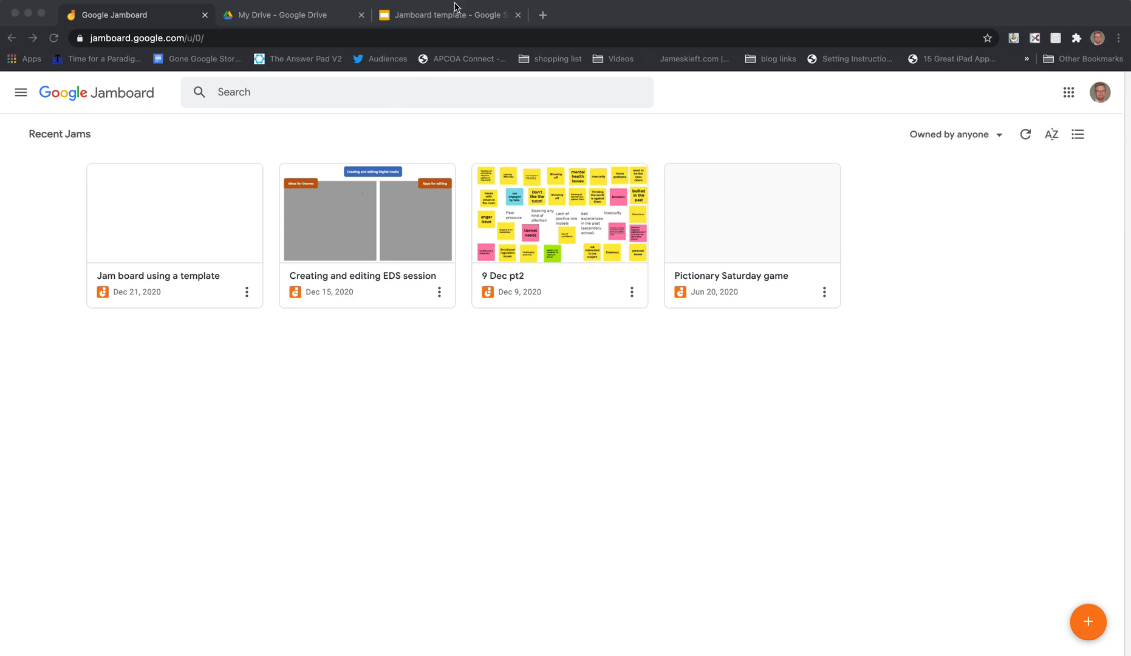
Switch to the 'Jamboard template' Google Slides presentation tab.
left_click(447, 15)
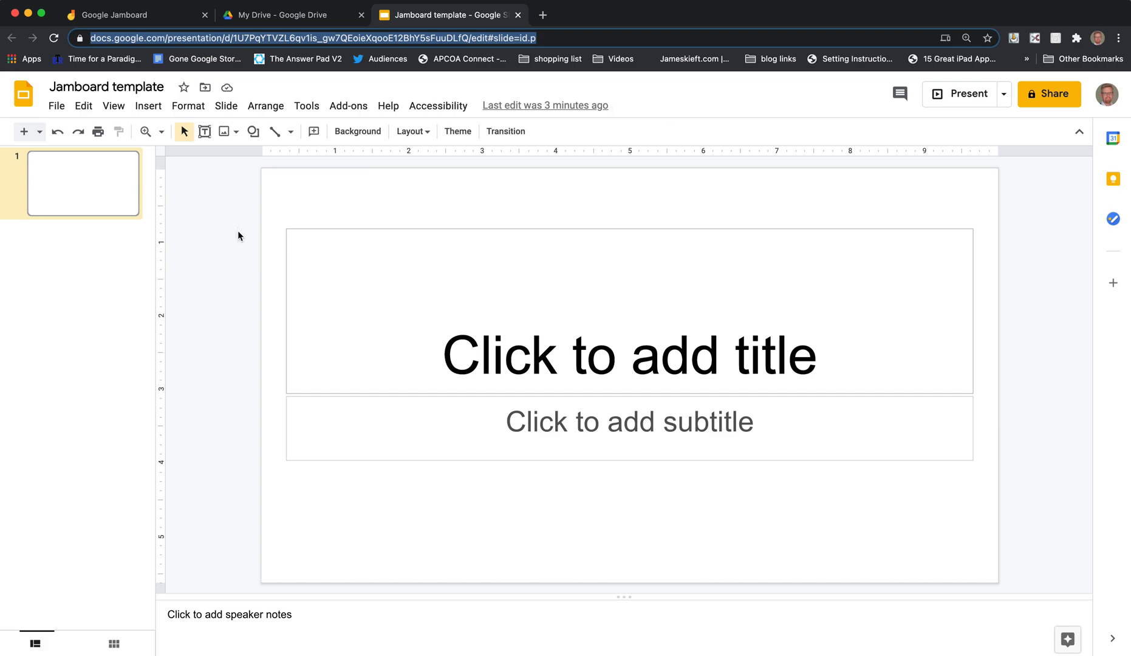
Set a custom slide size of 1920 × 1080 pixels in Page setup.
left_click(55, 105)
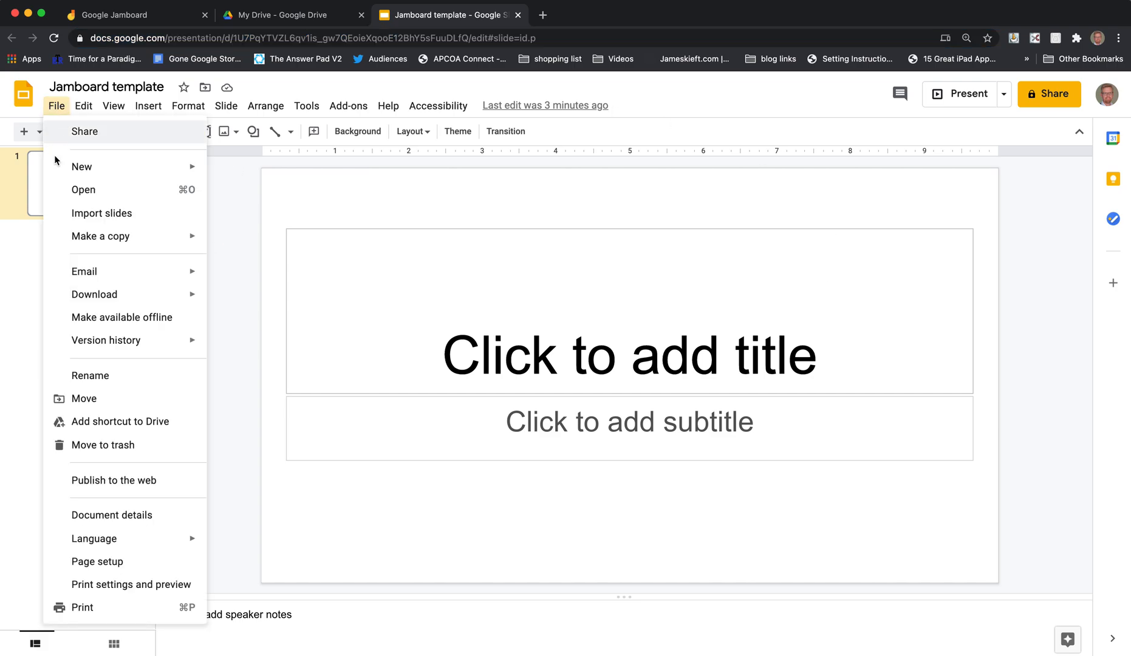
mouse_move(100, 561)
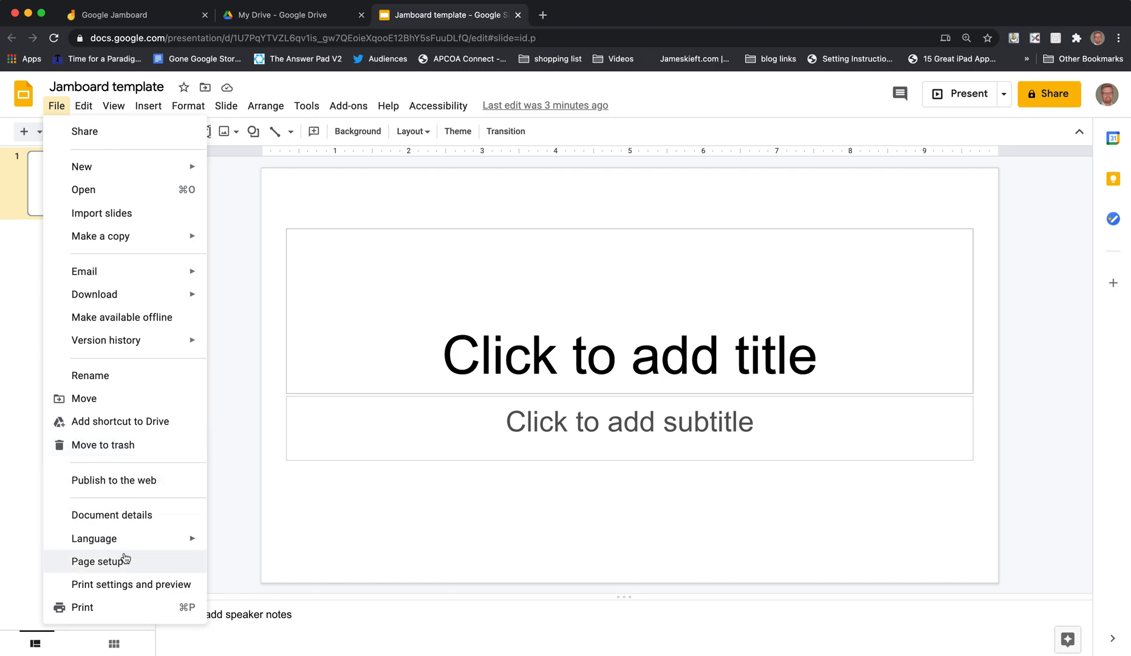
left_click(100, 561)
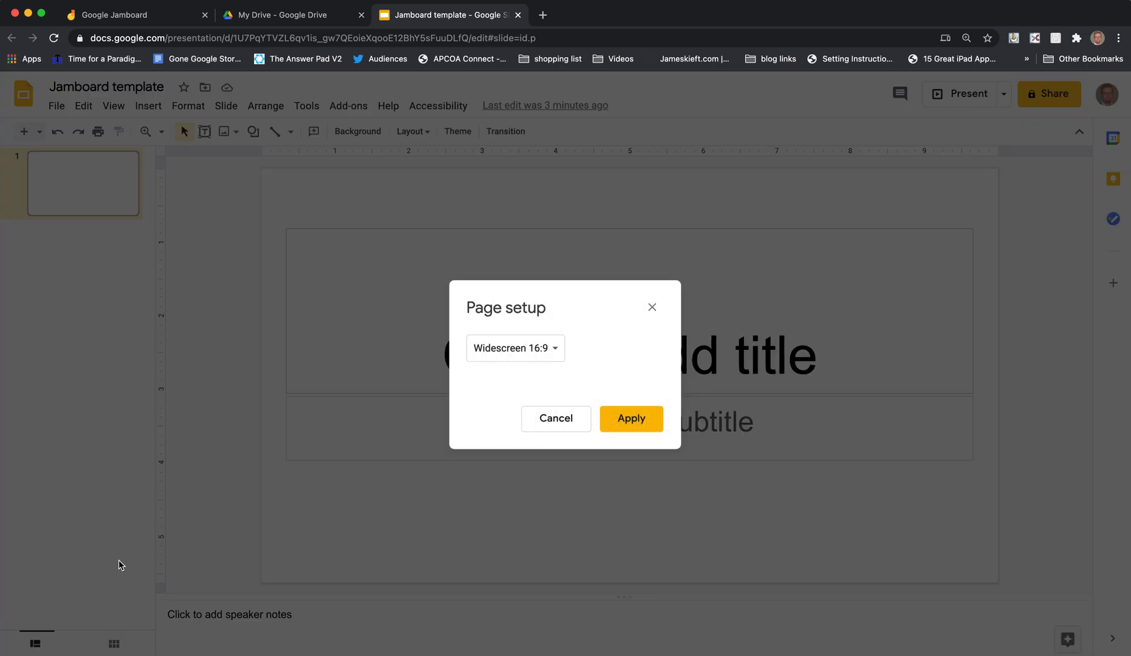
left_click(514, 348)
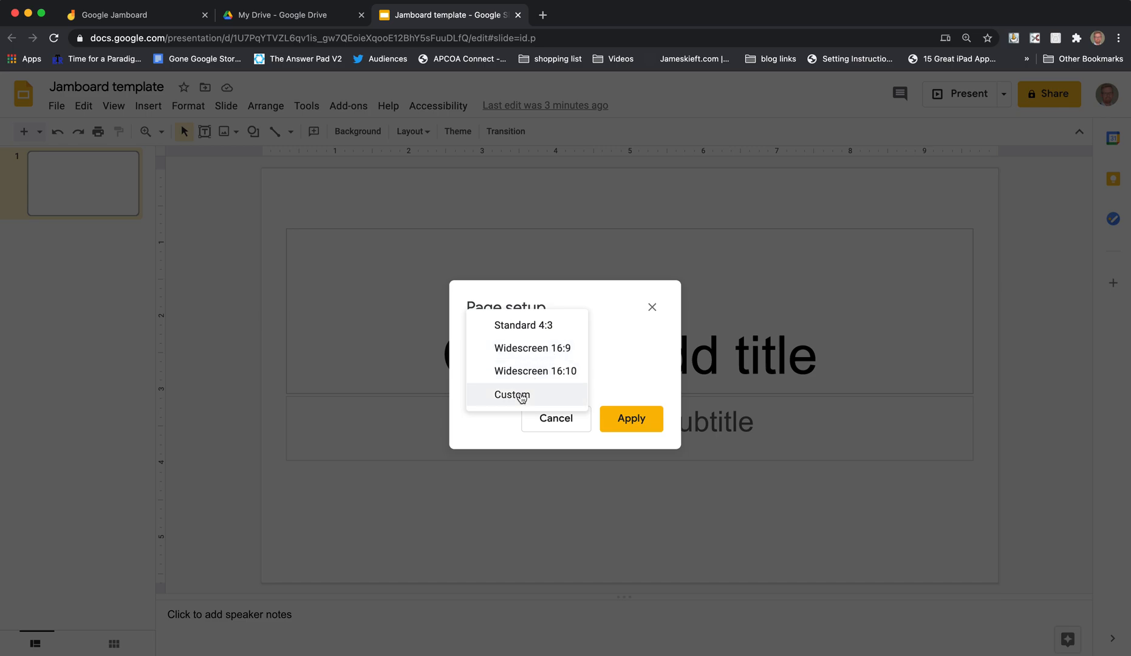
left_click(511, 395)
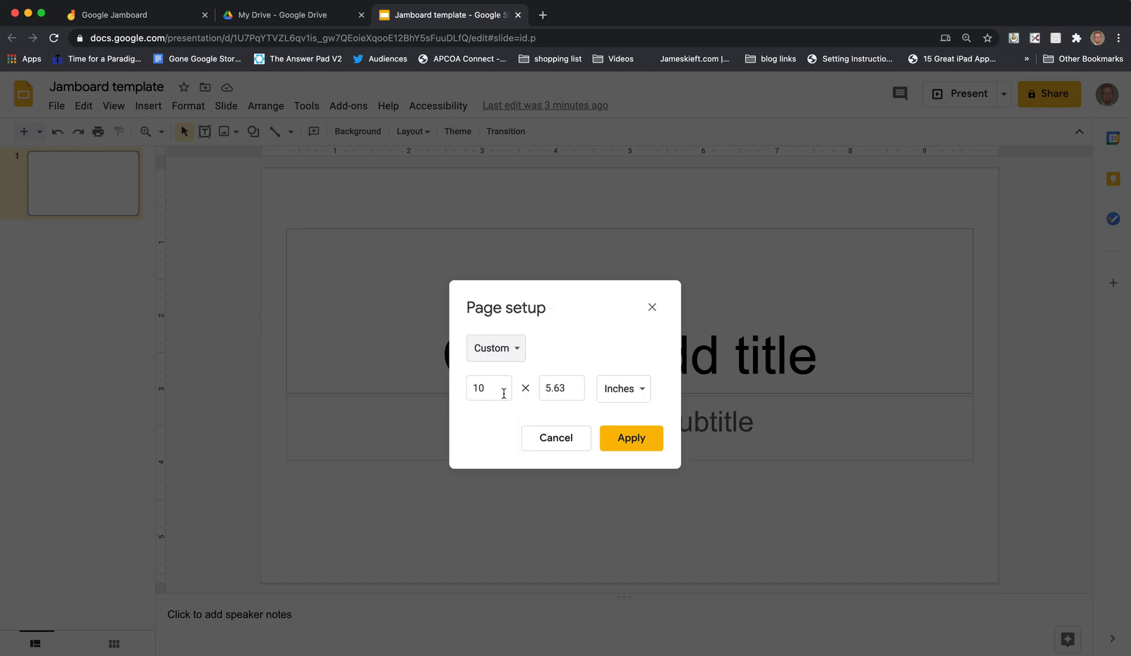
left_click(621, 388)
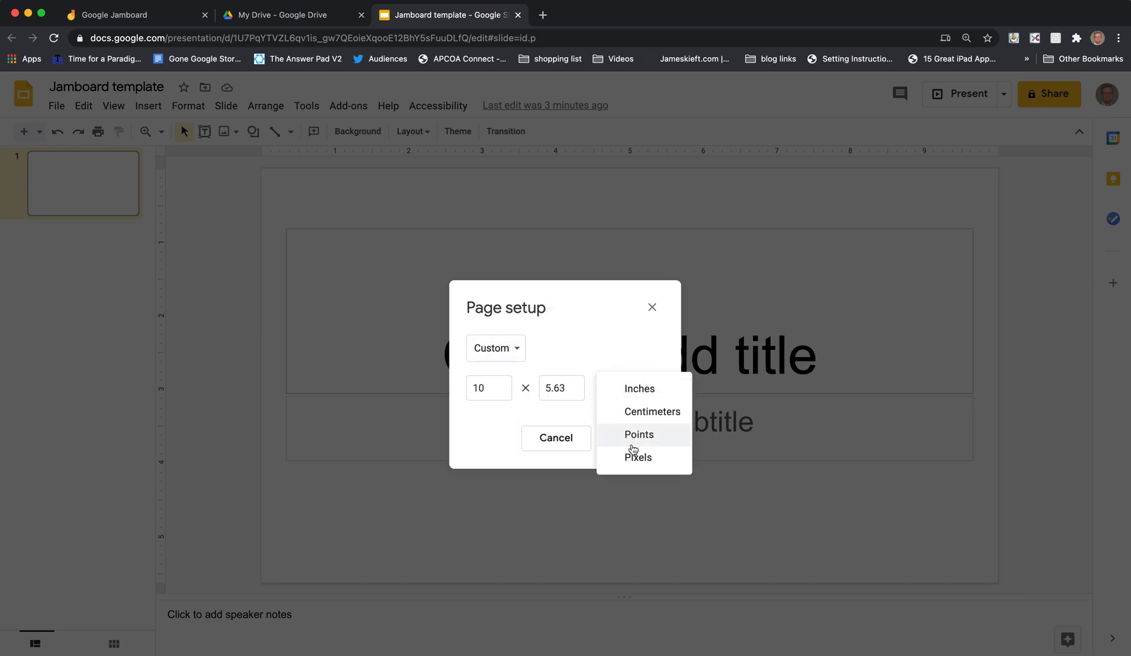
left_click(637, 456)
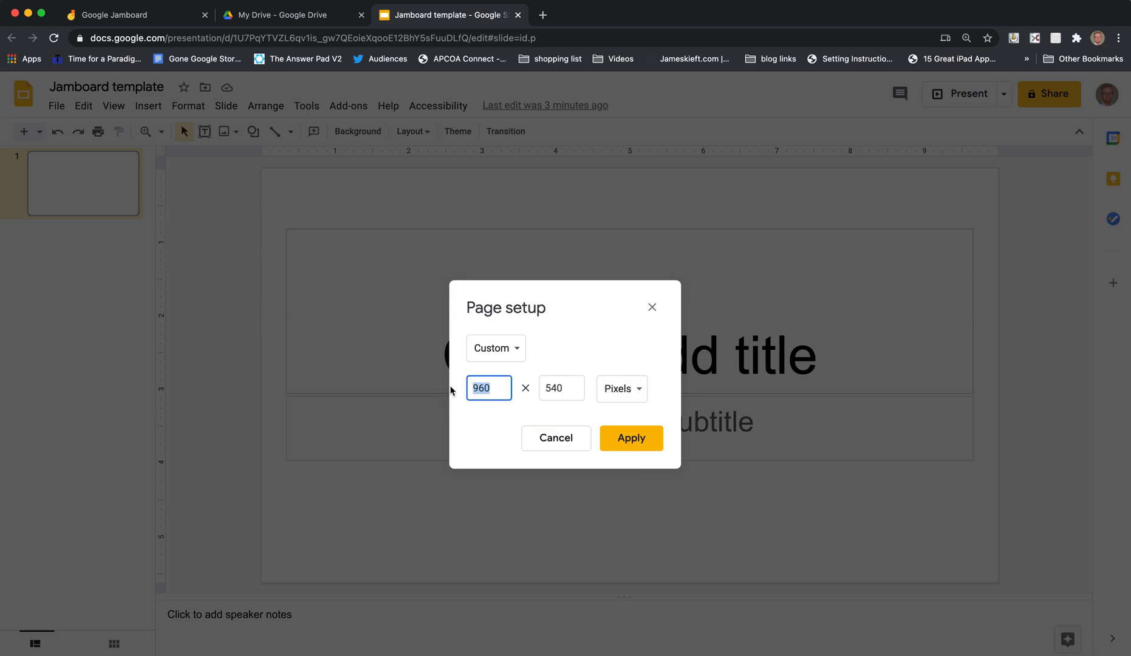
type("192")
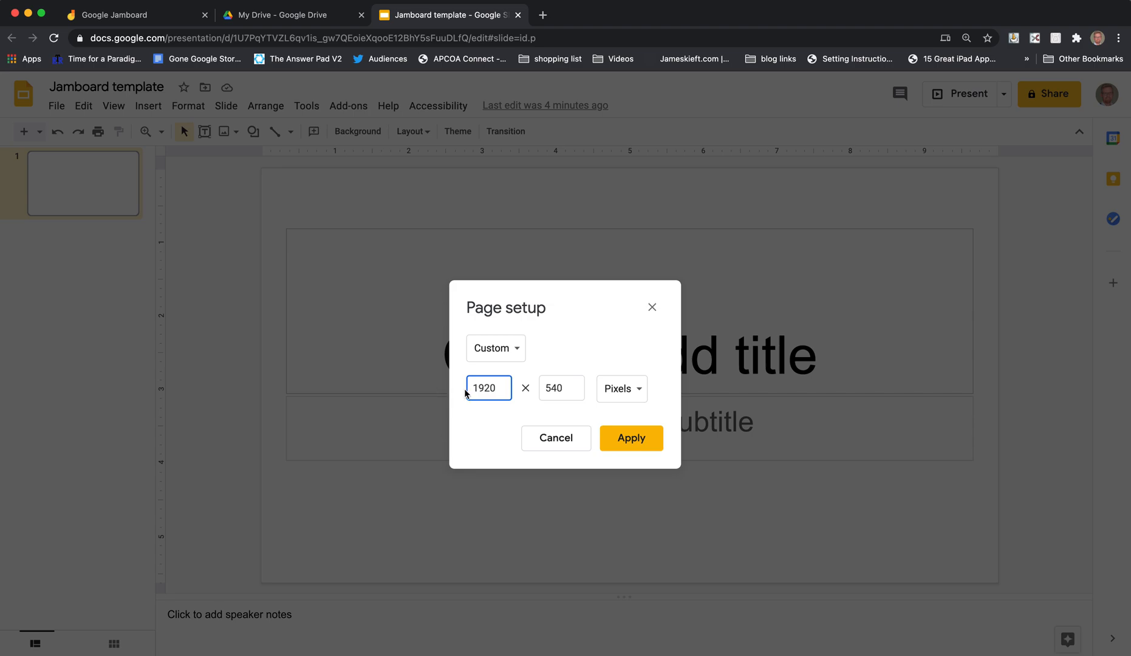
left_click(561, 388)
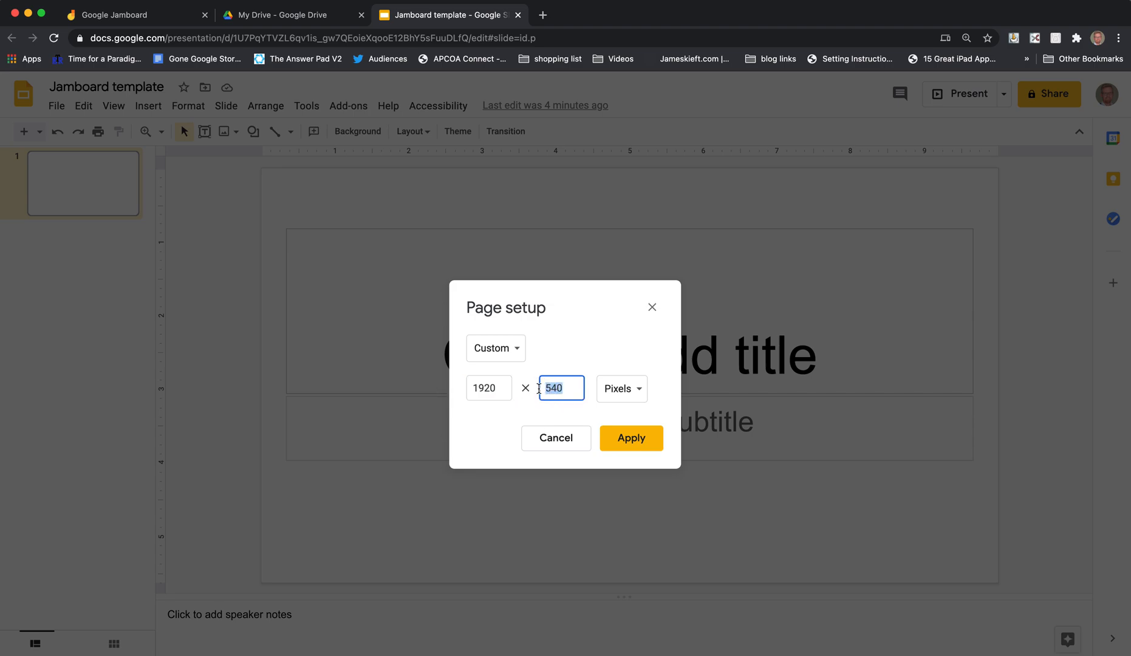
type("1080")
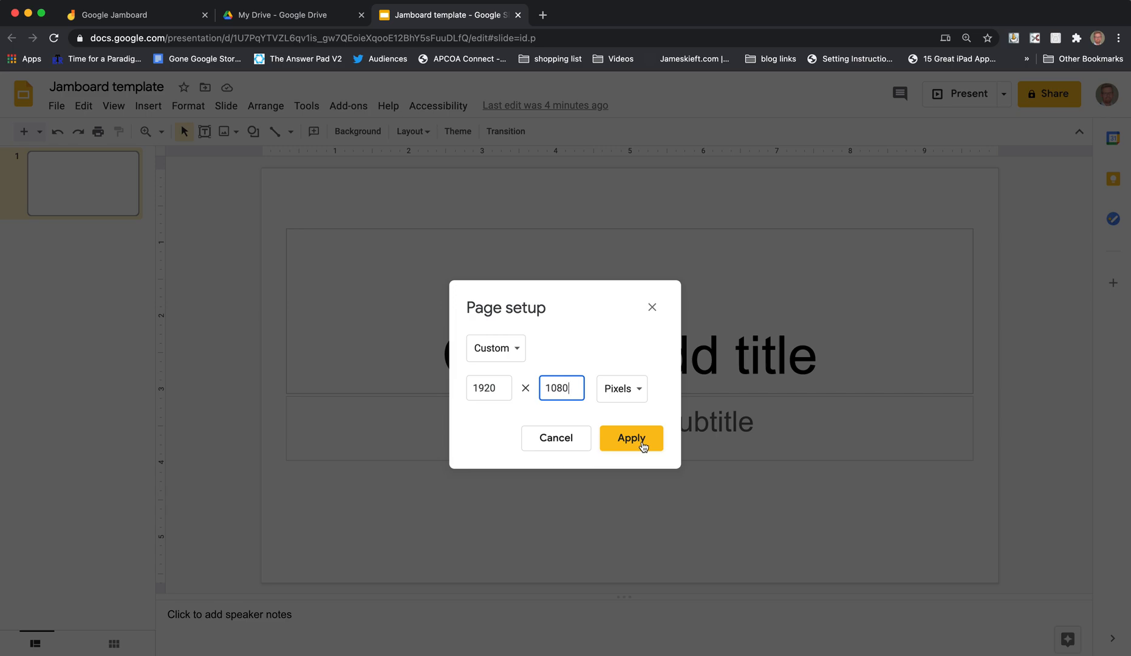
left_click(629, 438)
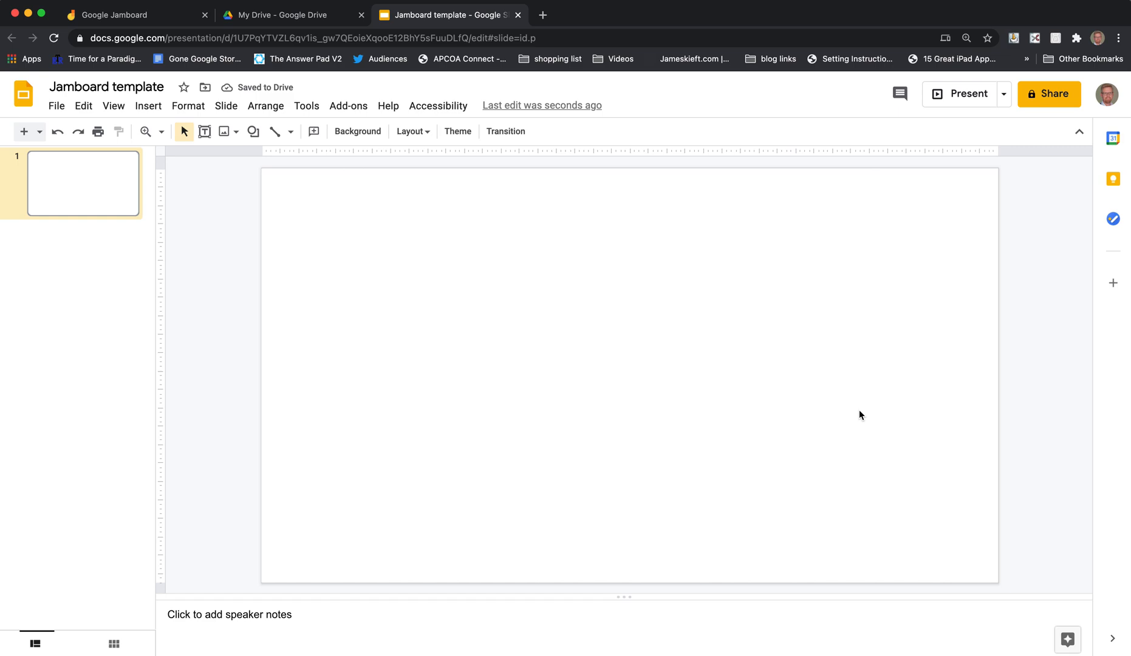
Return to Jamboard and open the 'Jam board using a template' jam.
left_click(130, 15)
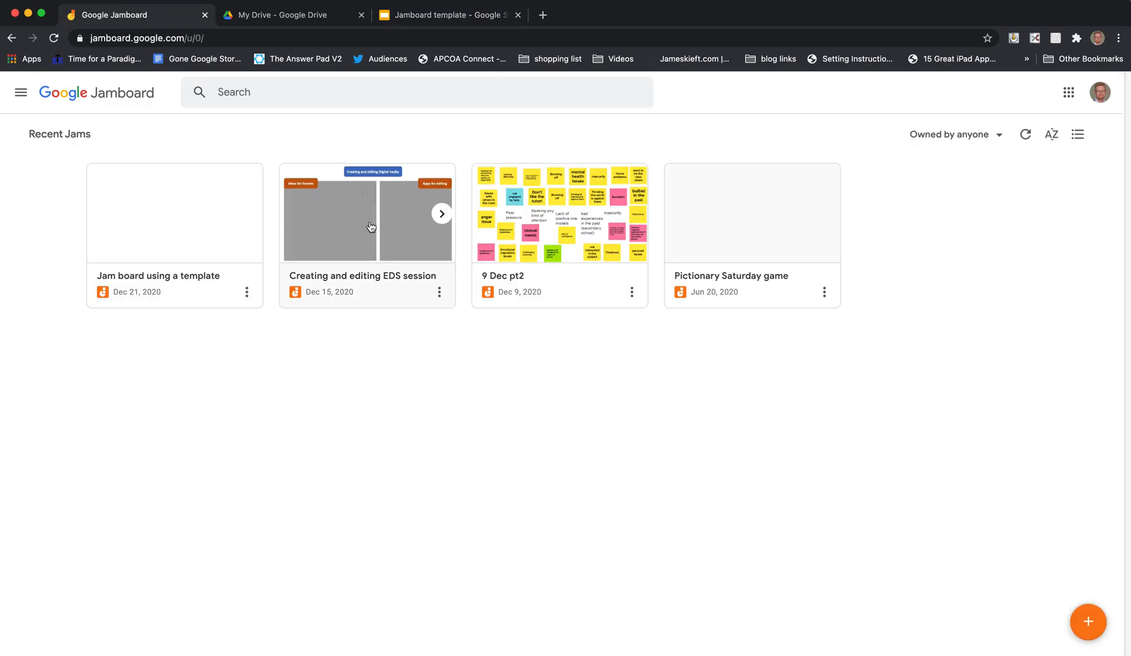
left_click(174, 212)
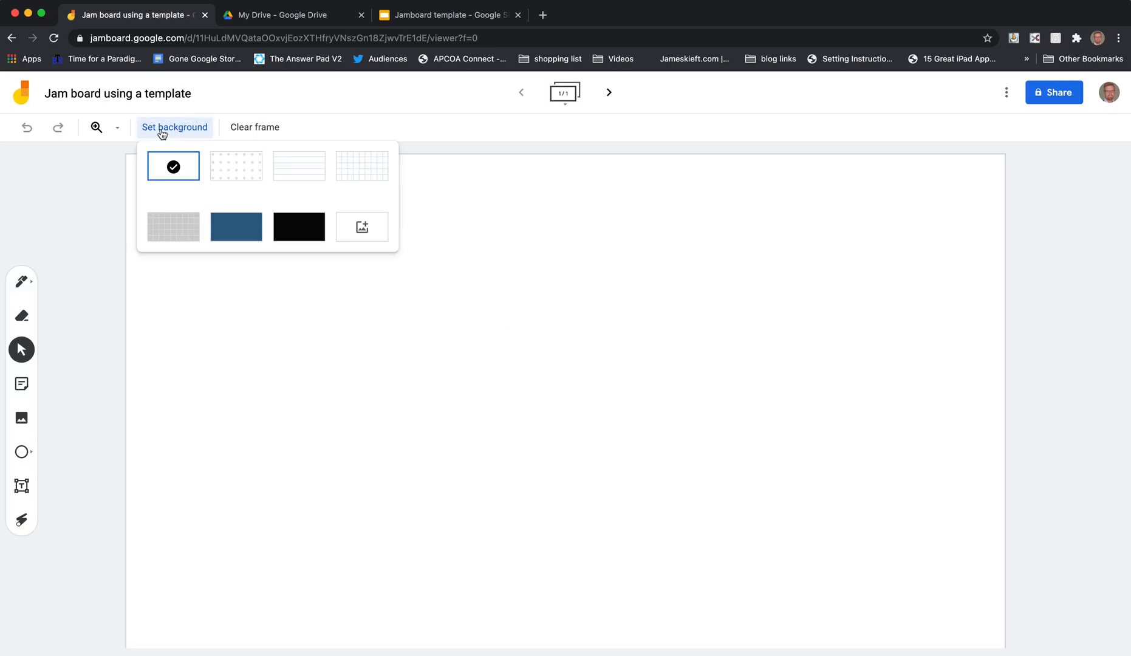
mouse_move(361, 165)
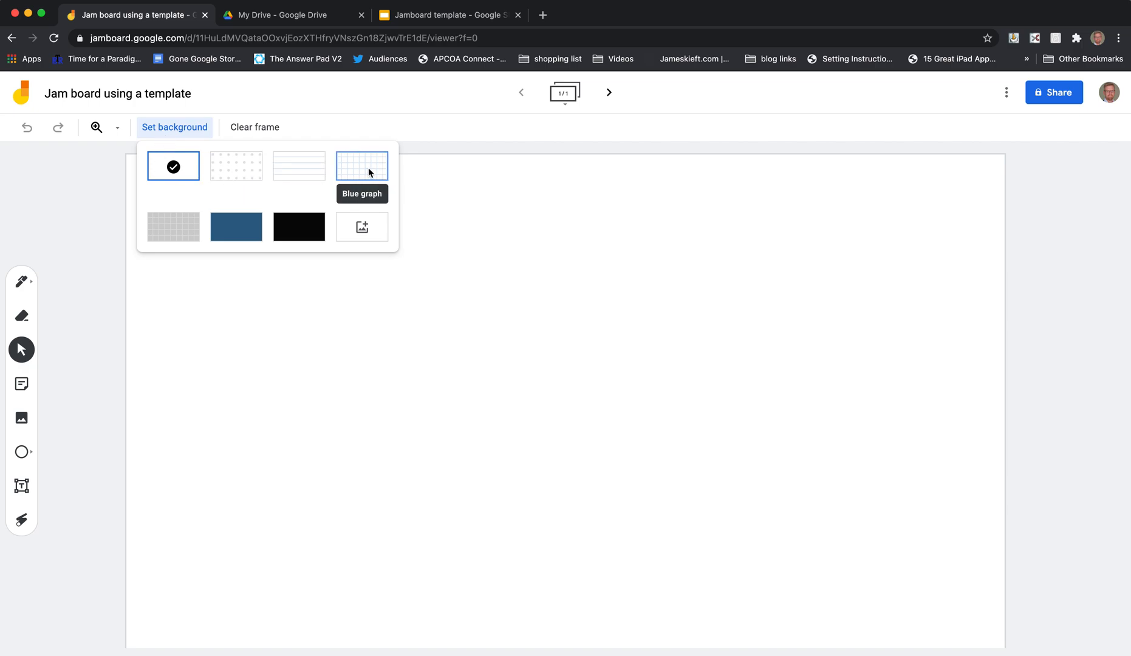
mouse_move(221, 332)
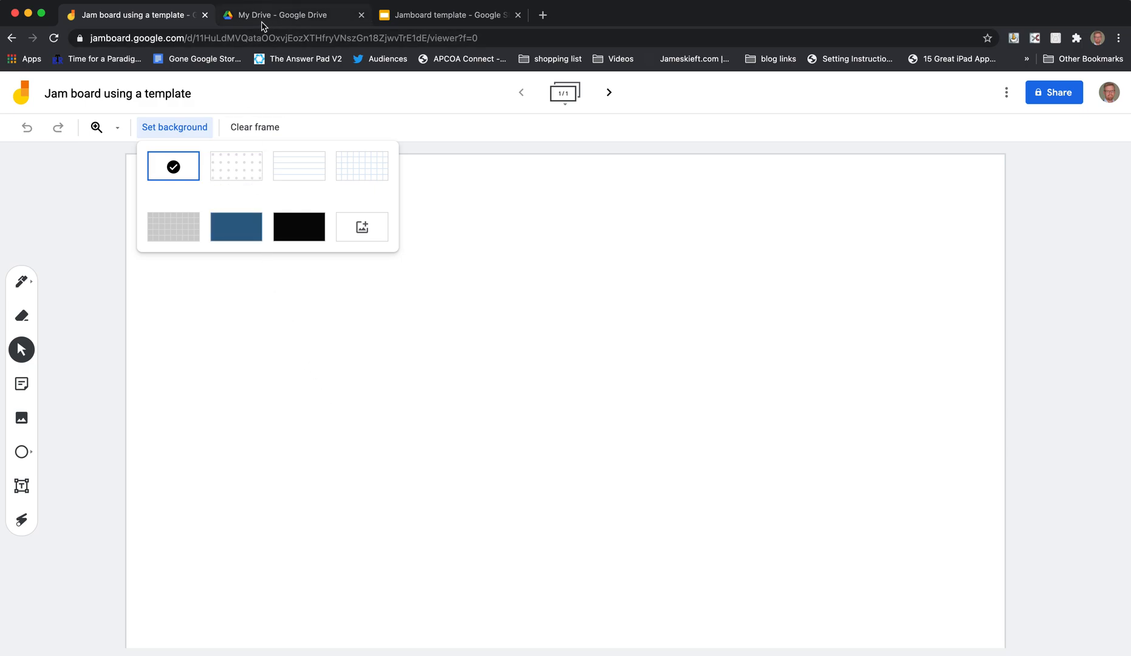
Draw tall grey rectangle columns across the slide, narrowing the rightmost one.
left_click(447, 15)
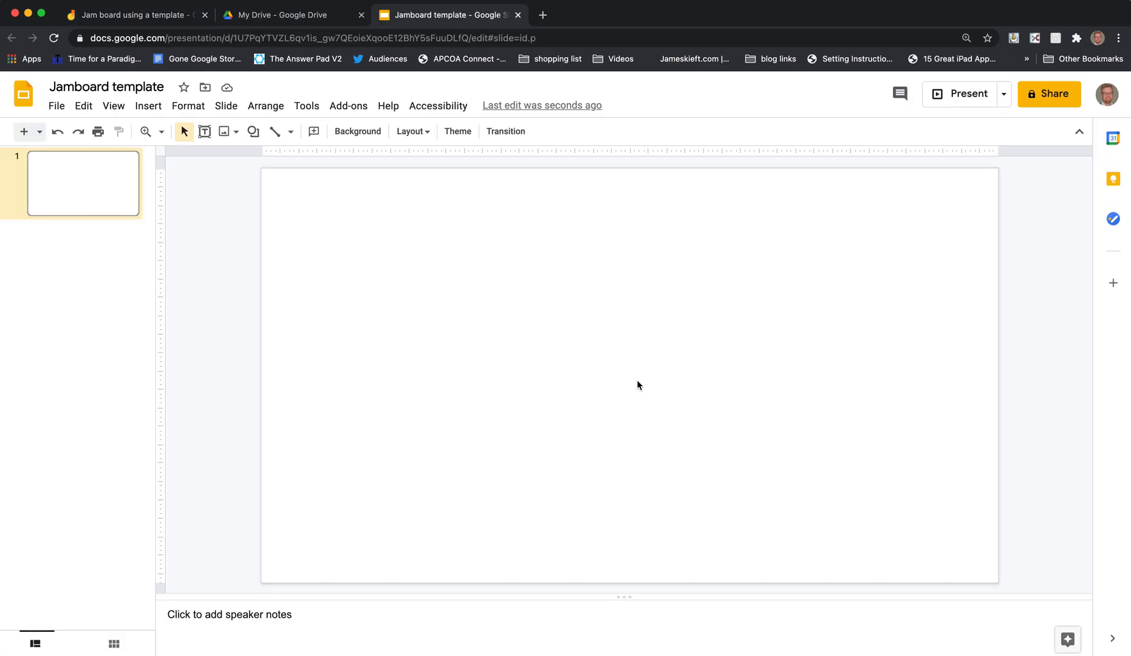
mouse_move(274, 131)
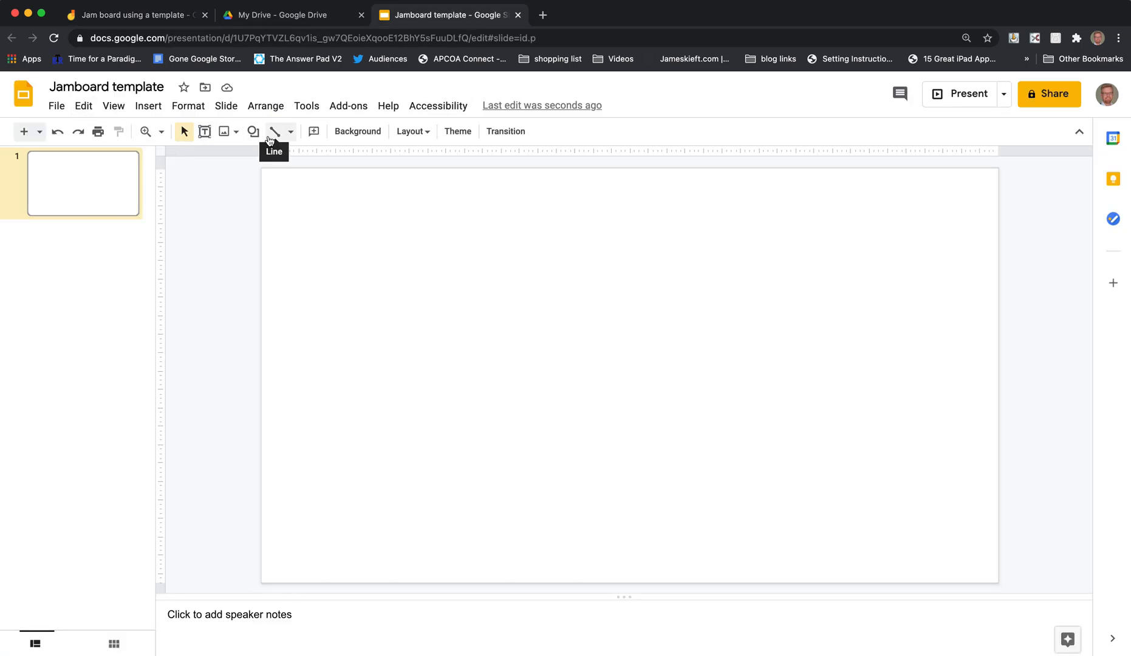
left_click(253, 131)
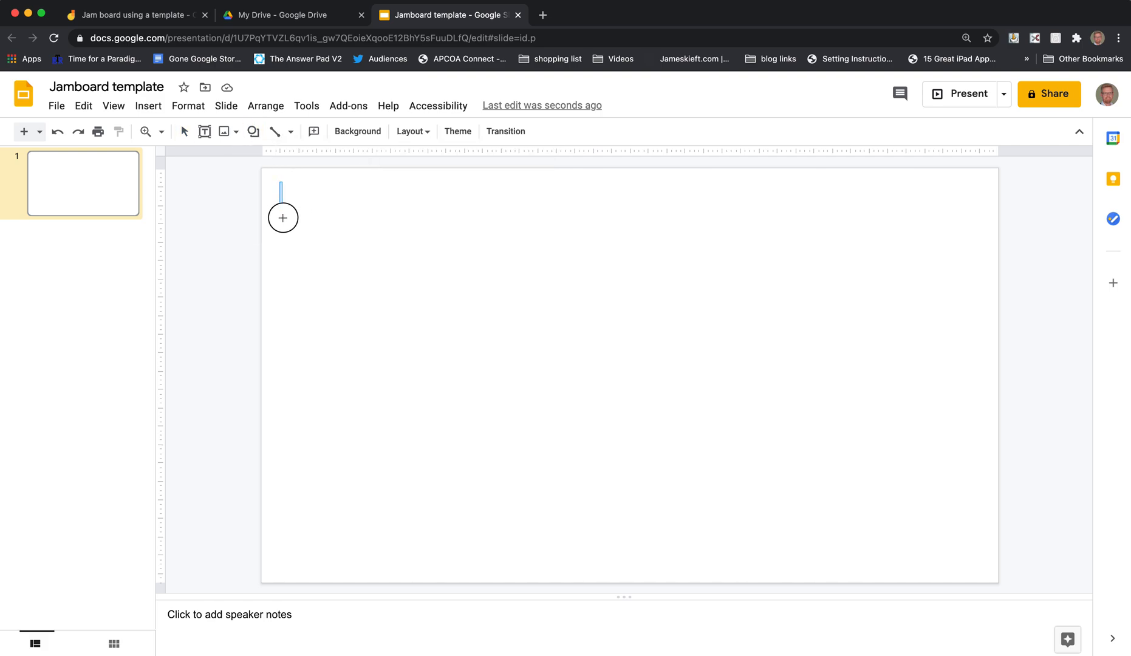
left_click_drag(281, 187, 525, 571)
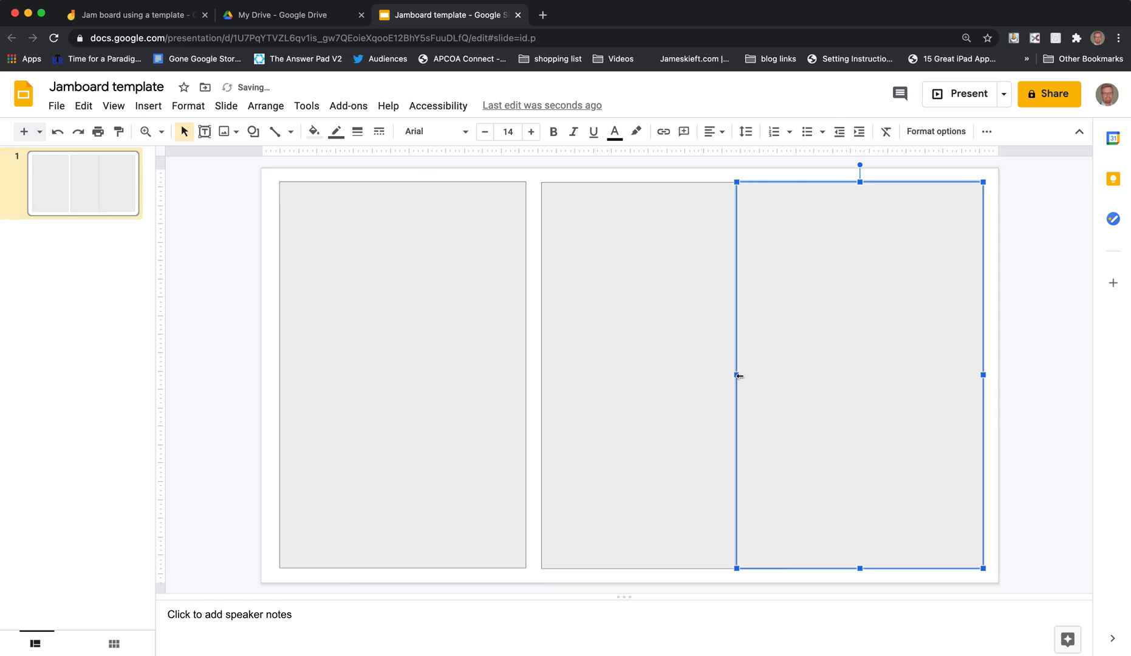
left_click_drag(736, 375, 829, 376)
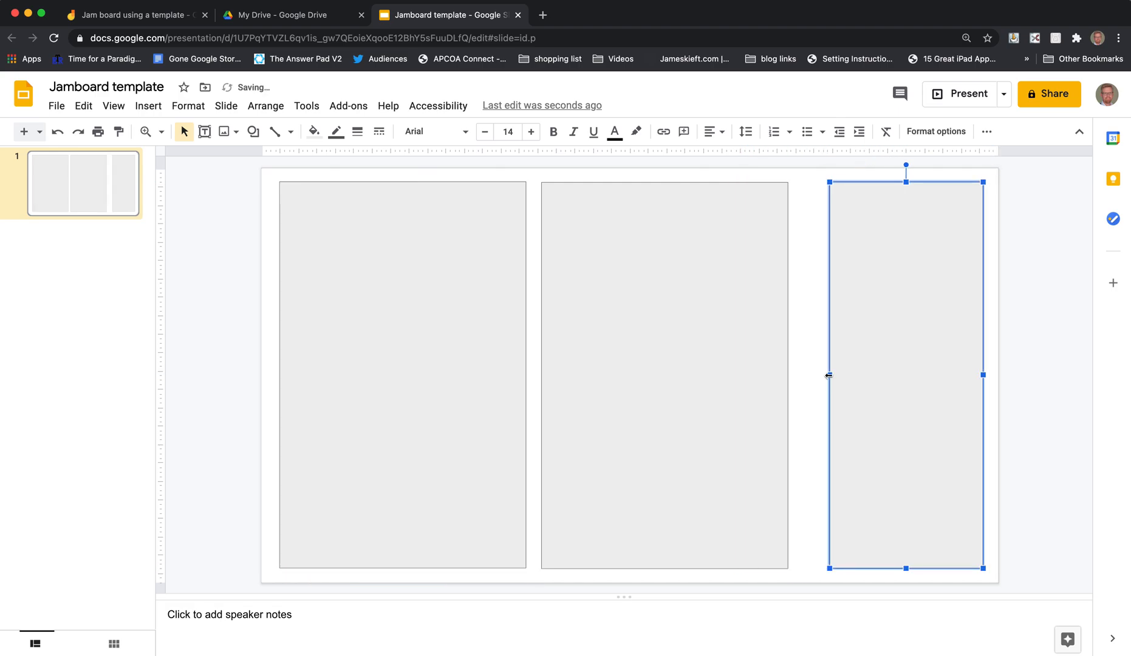
left_click_drag(828, 376, 803, 375)
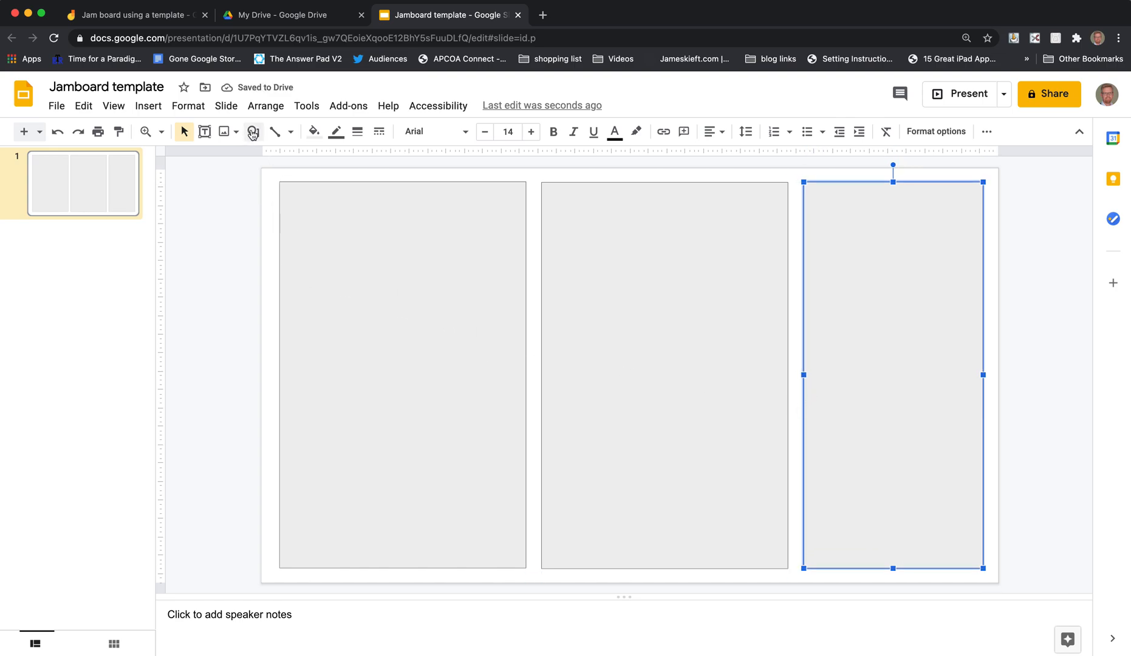
Draw a tall up arrow shape inside the narrow right column.
left_click(251, 131)
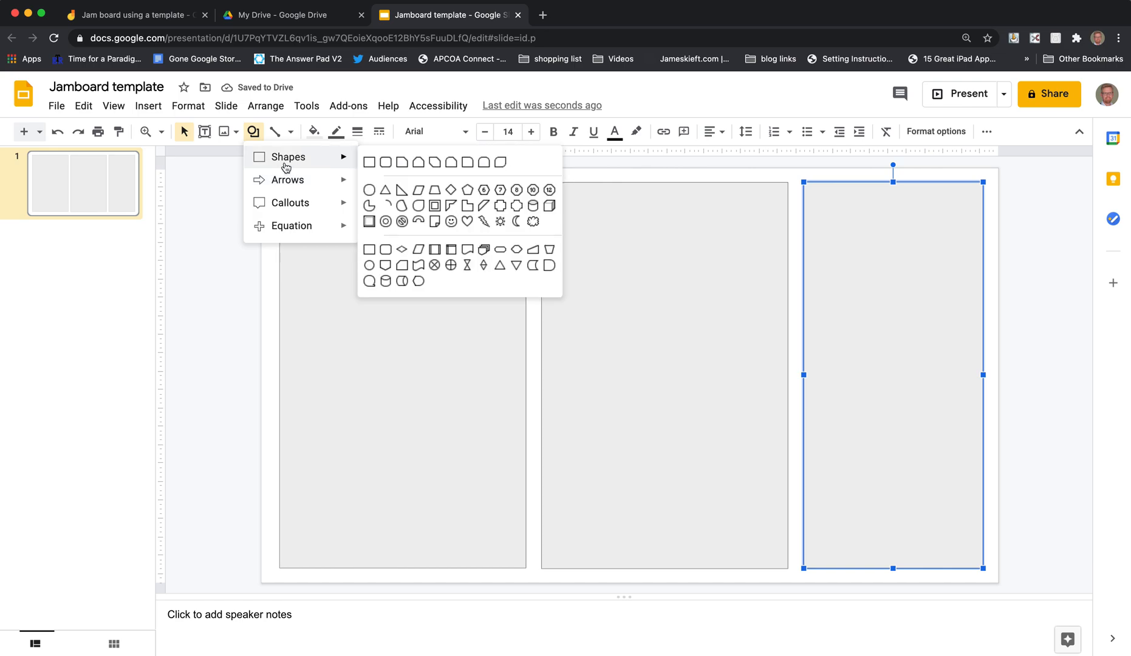
mouse_move(287, 180)
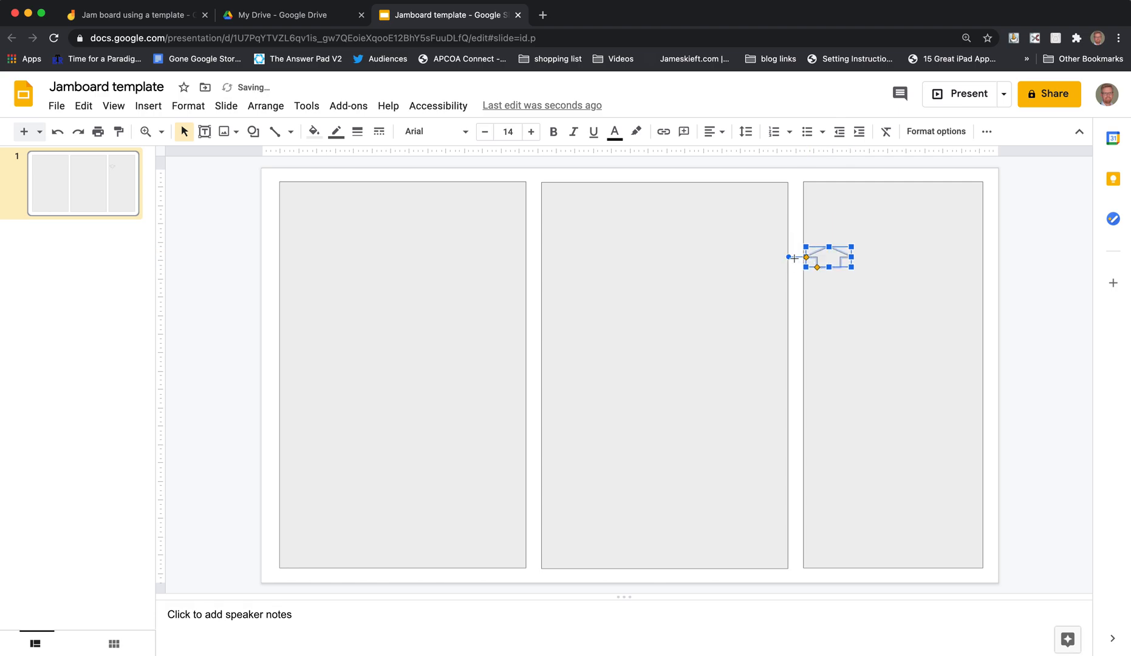
left_click_drag(830, 267, 848, 542)
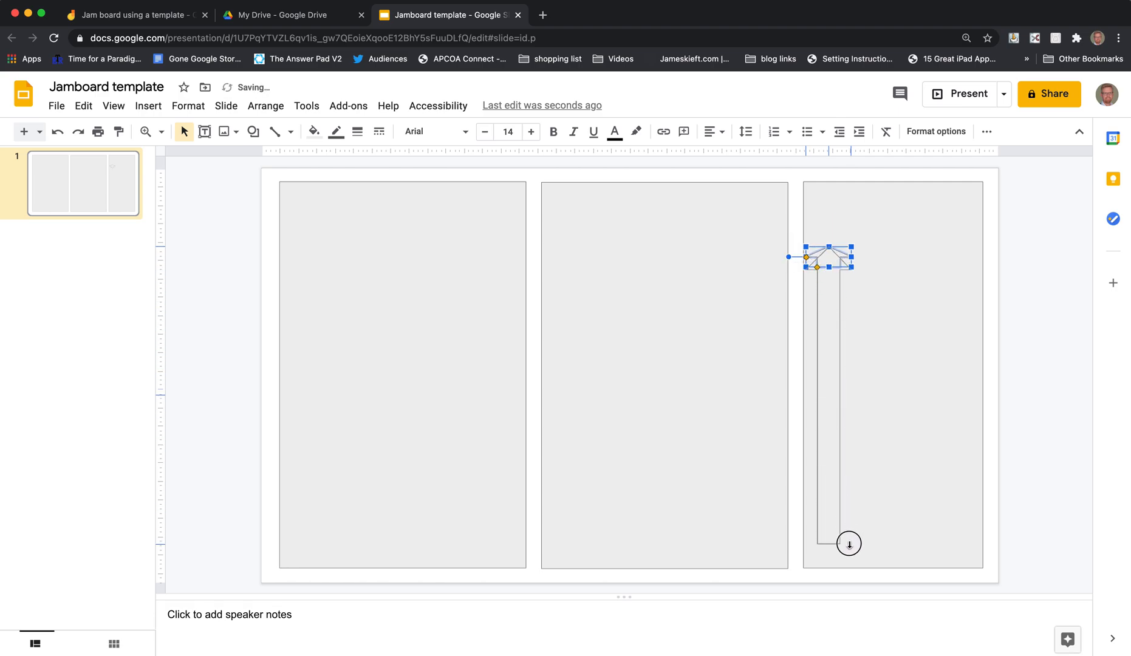
left_click_drag(817, 264, 893, 387)
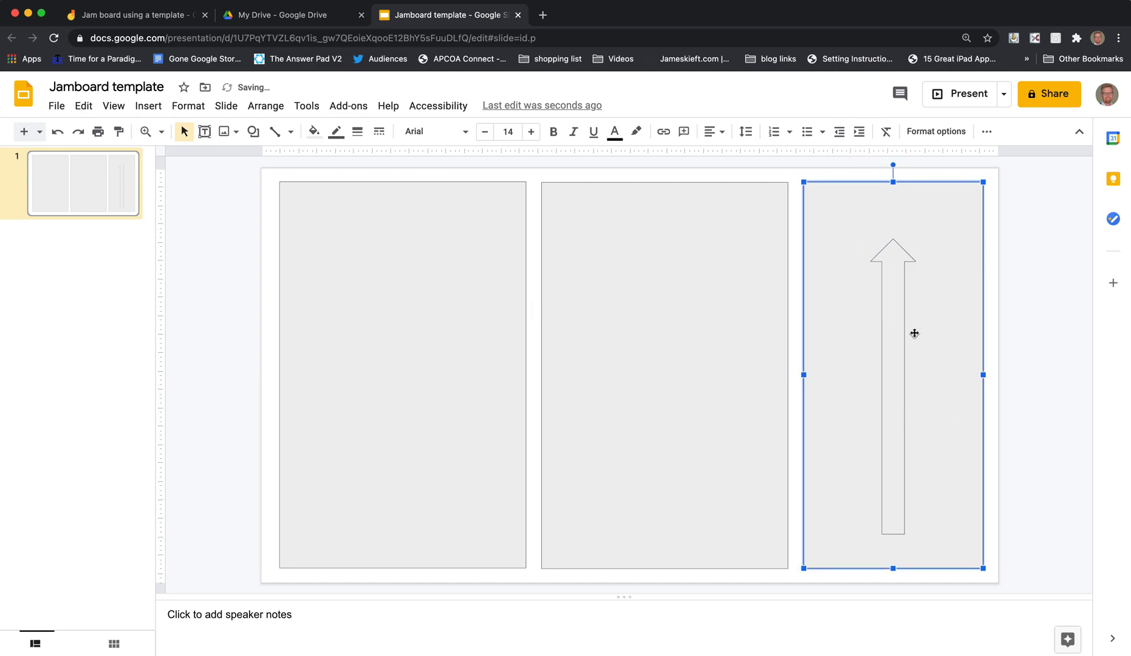
mouse_move(227, 131)
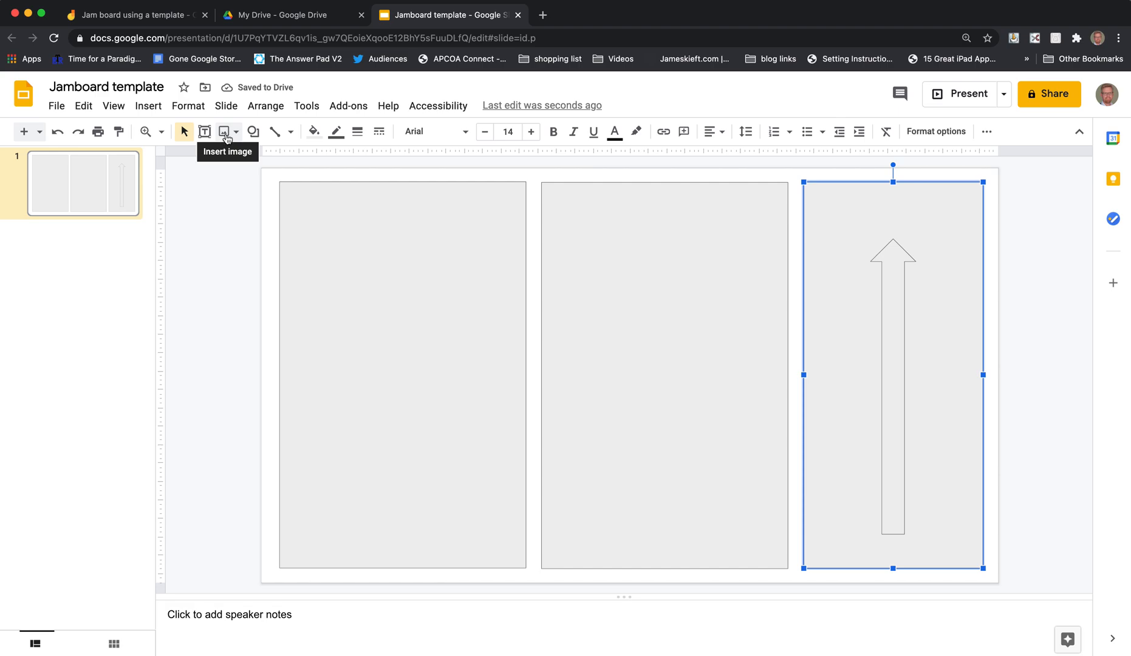
Add a 'What you already know' text label atop the first column.
left_click(253, 131)
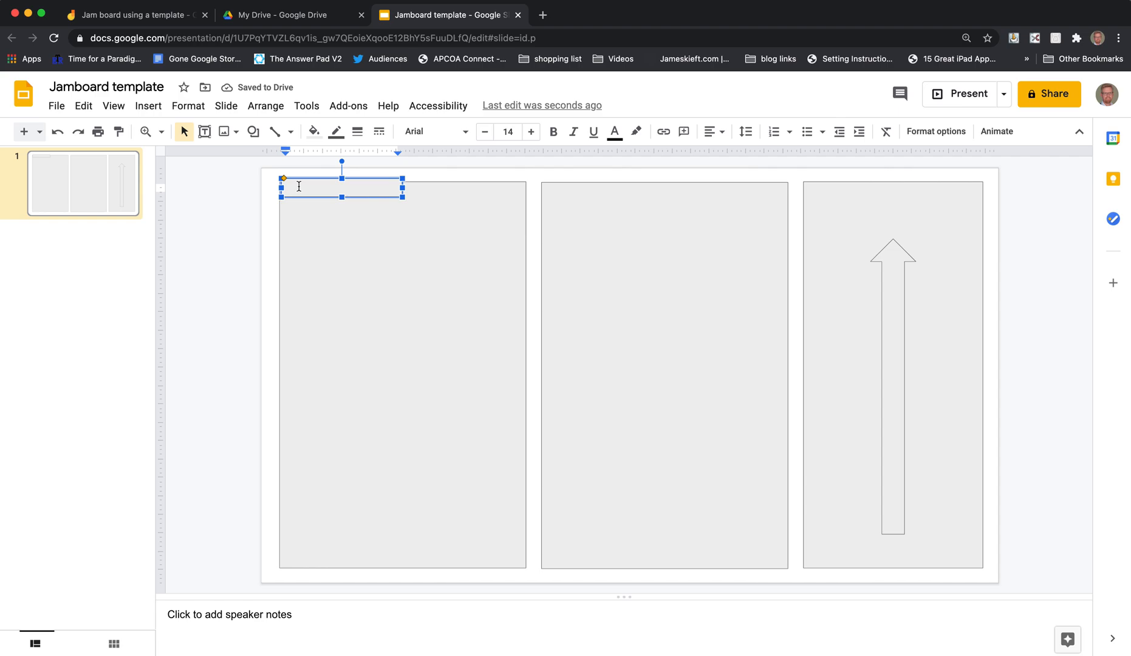
type("What you")
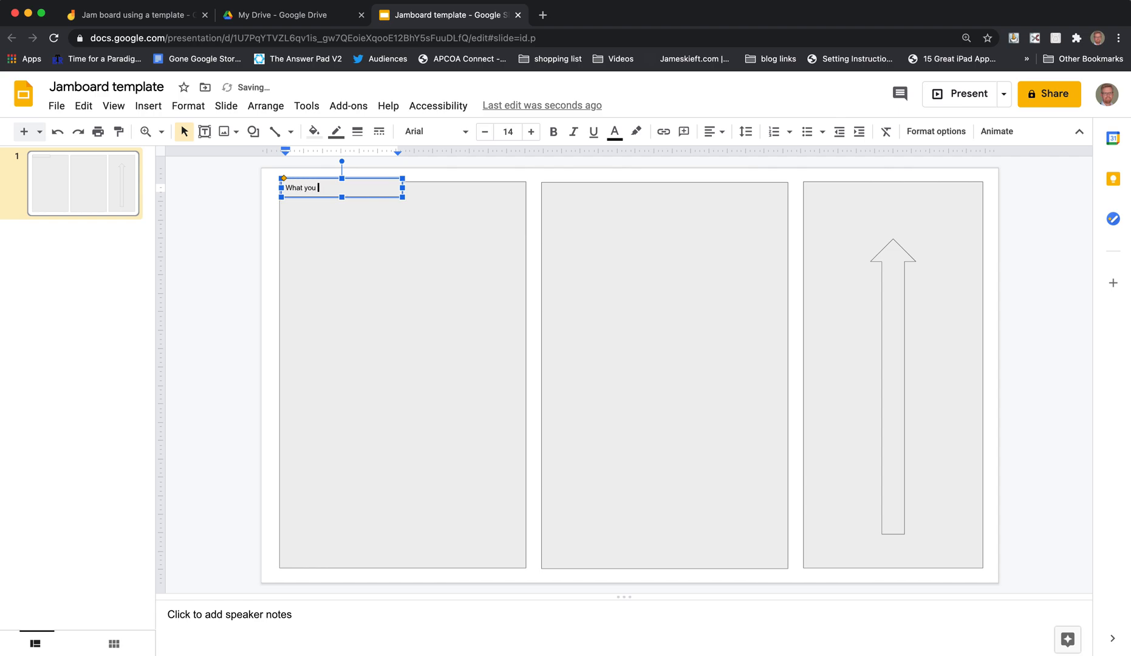
type("all")
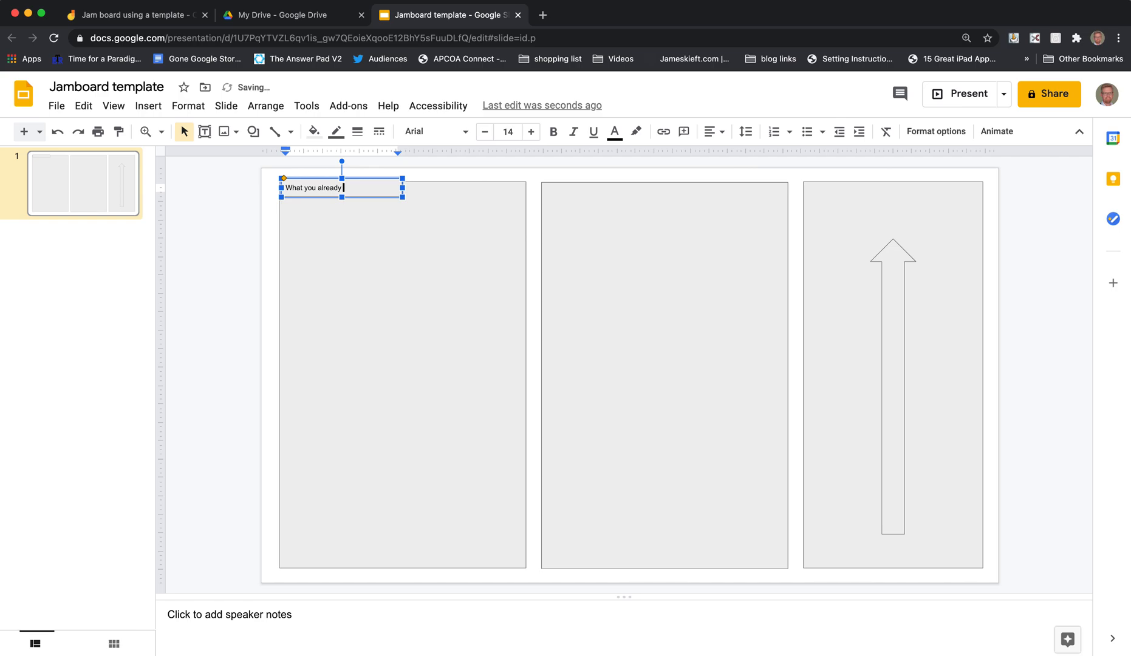
type("know")
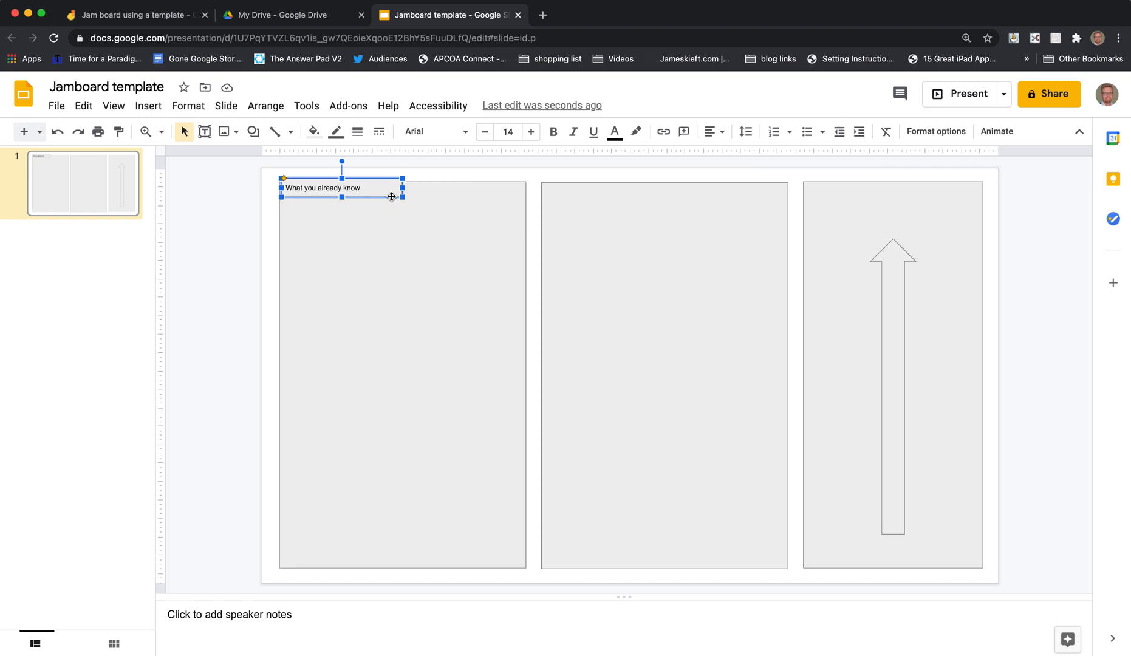
Style the label with a red fill and bold white text.
left_click(312, 131)
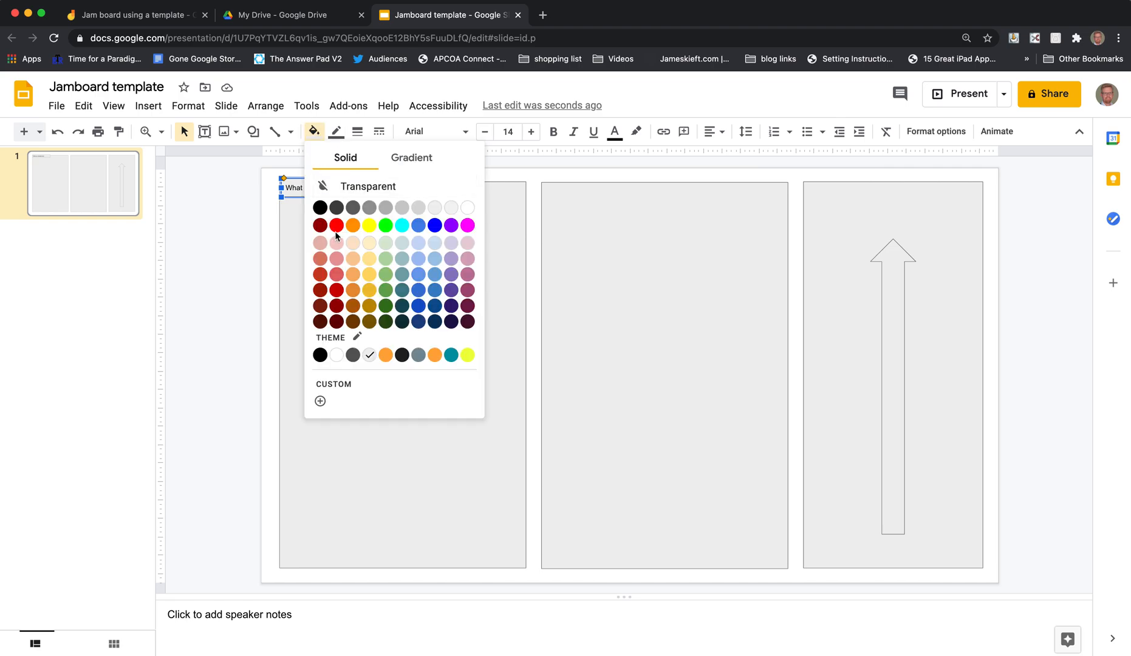
left_click(336, 224)
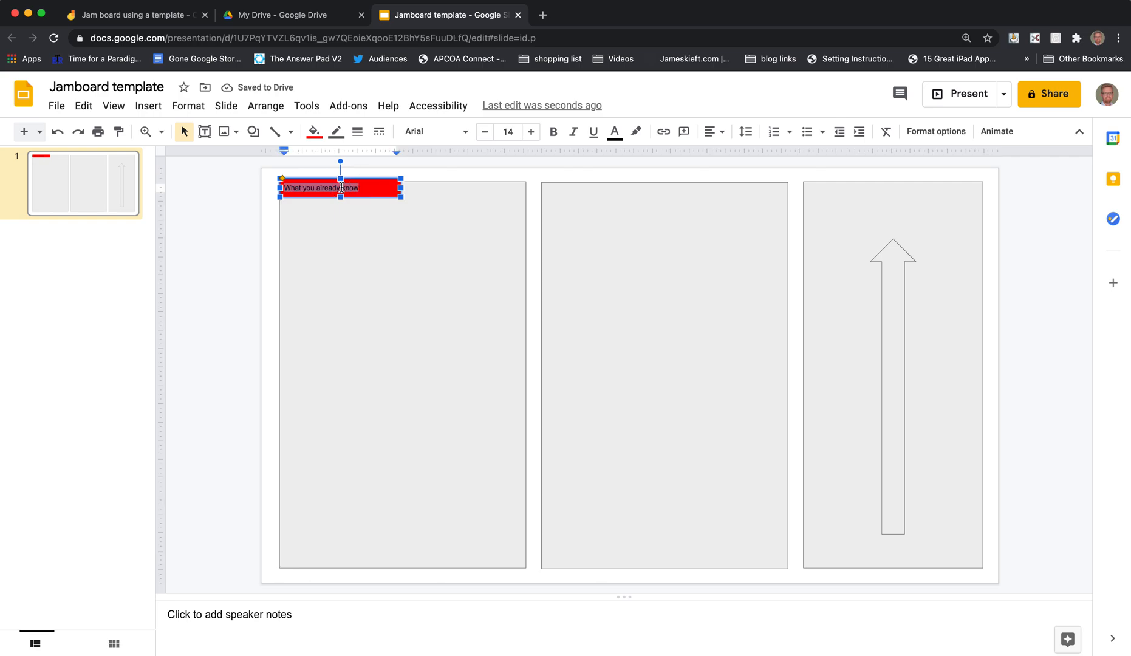
left_click(554, 131)
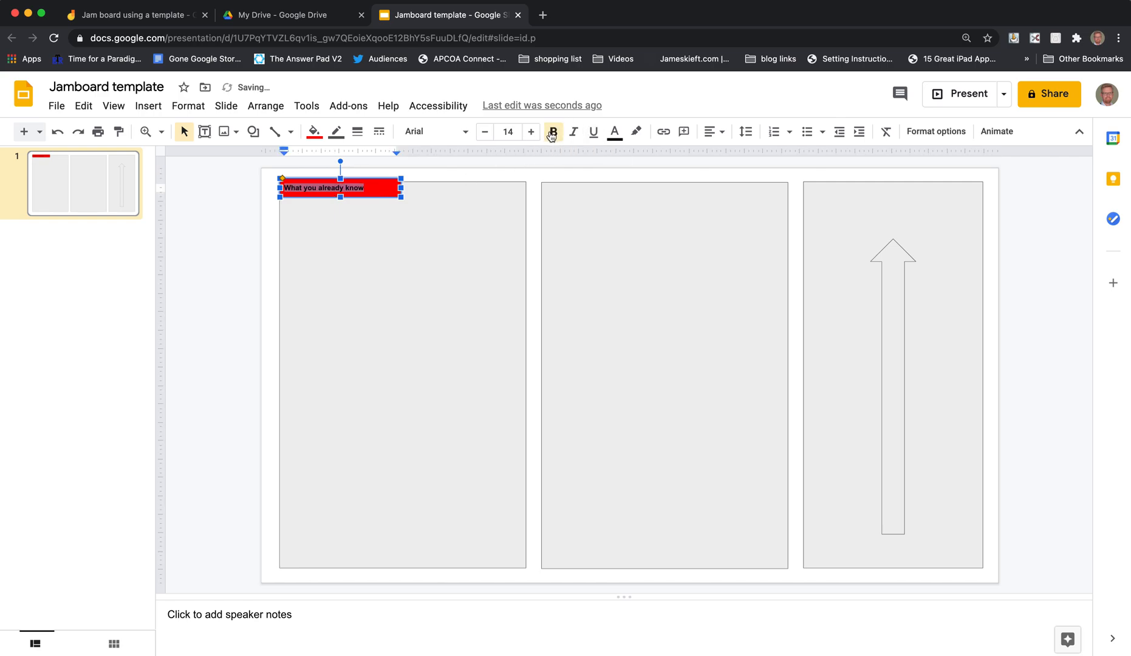
left_click(614, 131)
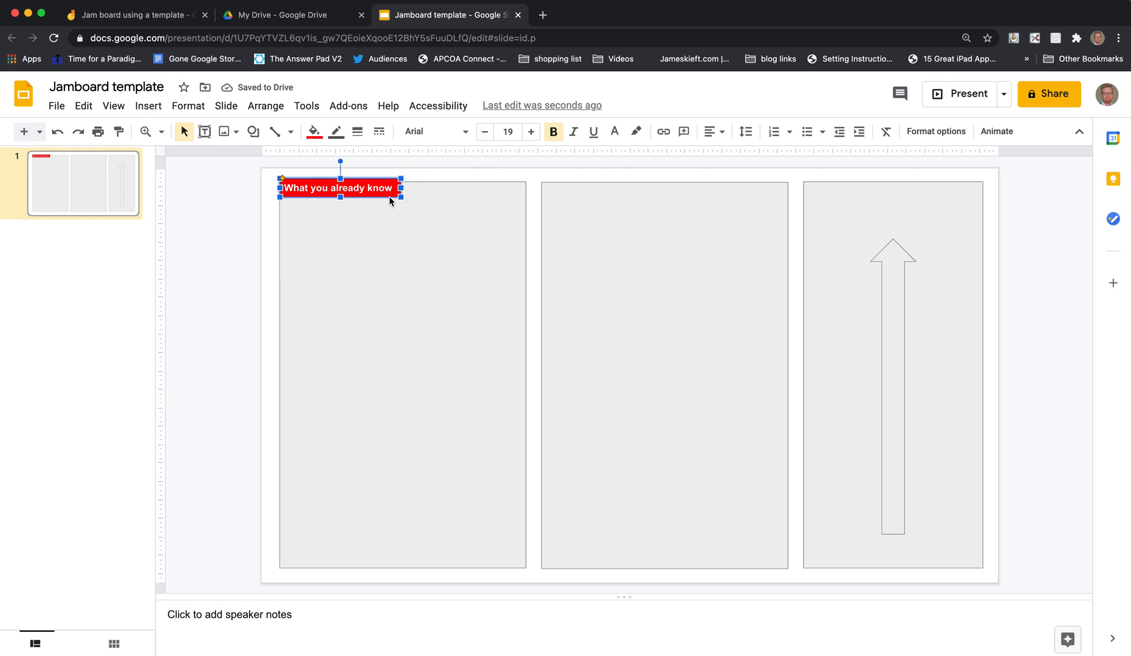
Copy the label onto the middle column and retype it 'What you want to know'.
left_click_drag(337, 188, 343, 193)
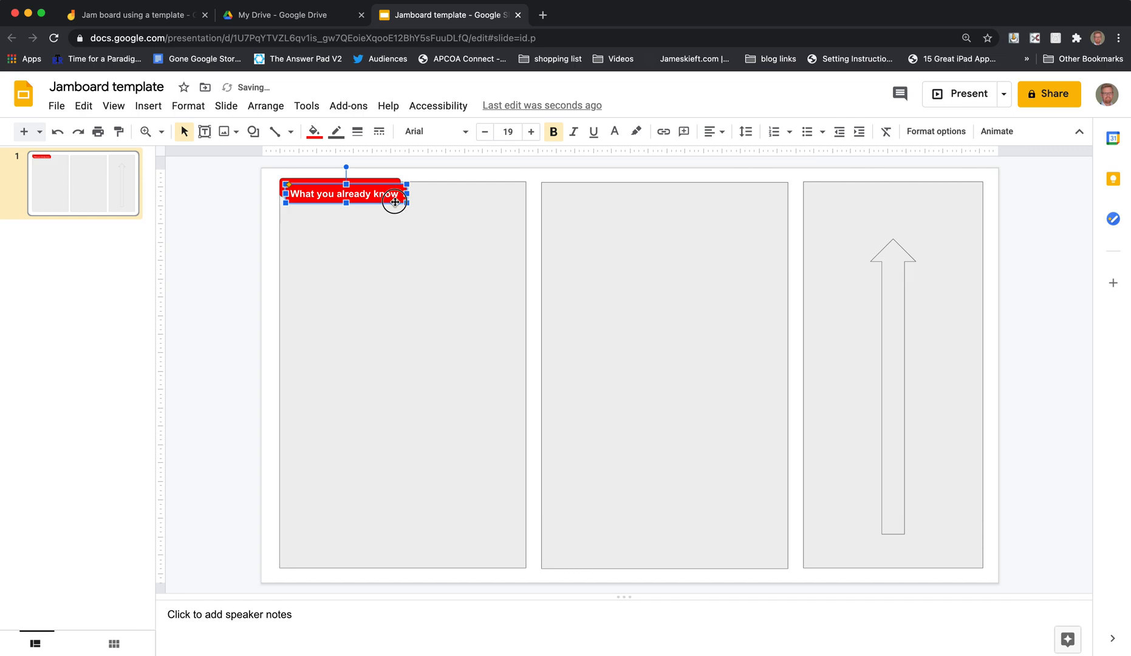
left_click_drag(395, 202, 647, 197)
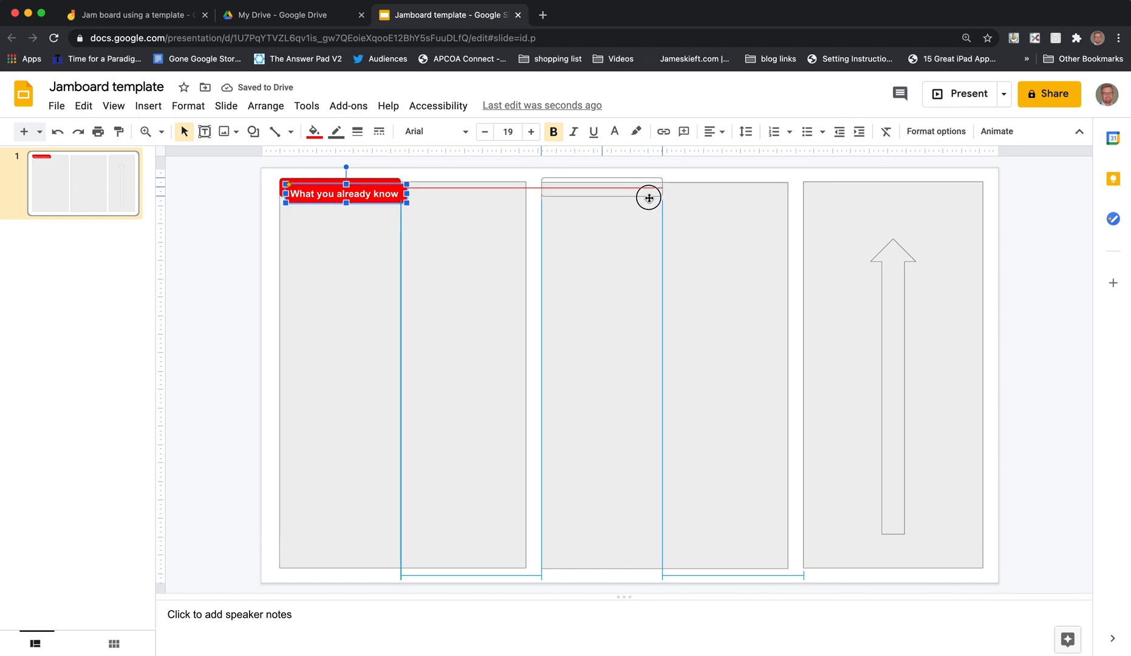
left_click_drag(345, 193, 600, 188)
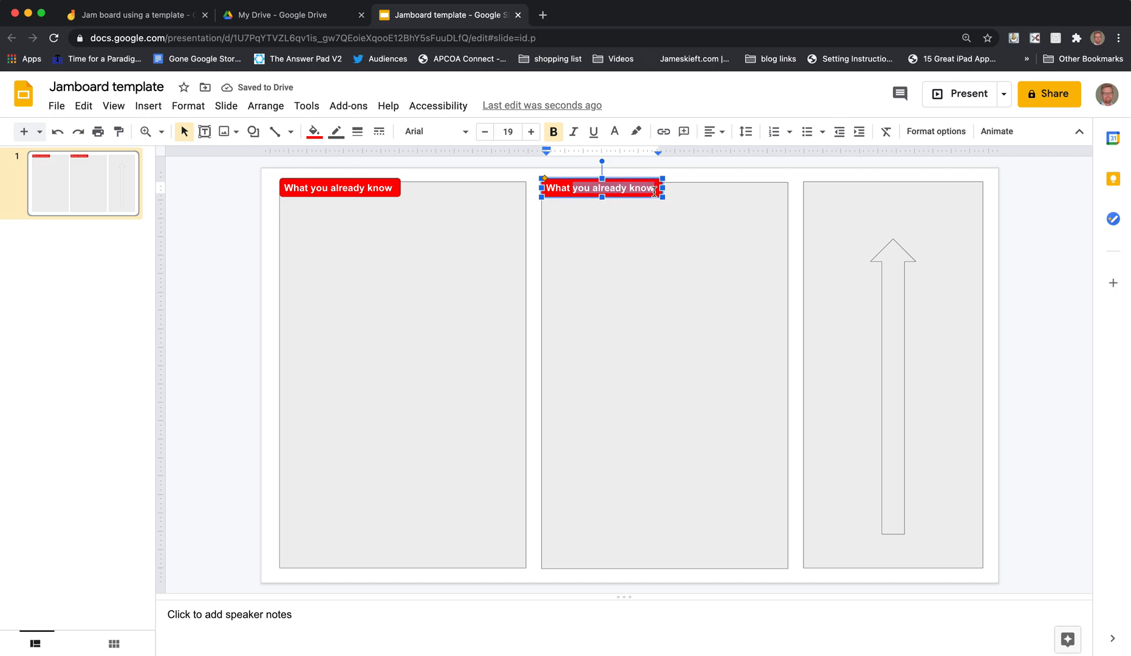
type("What you want to")
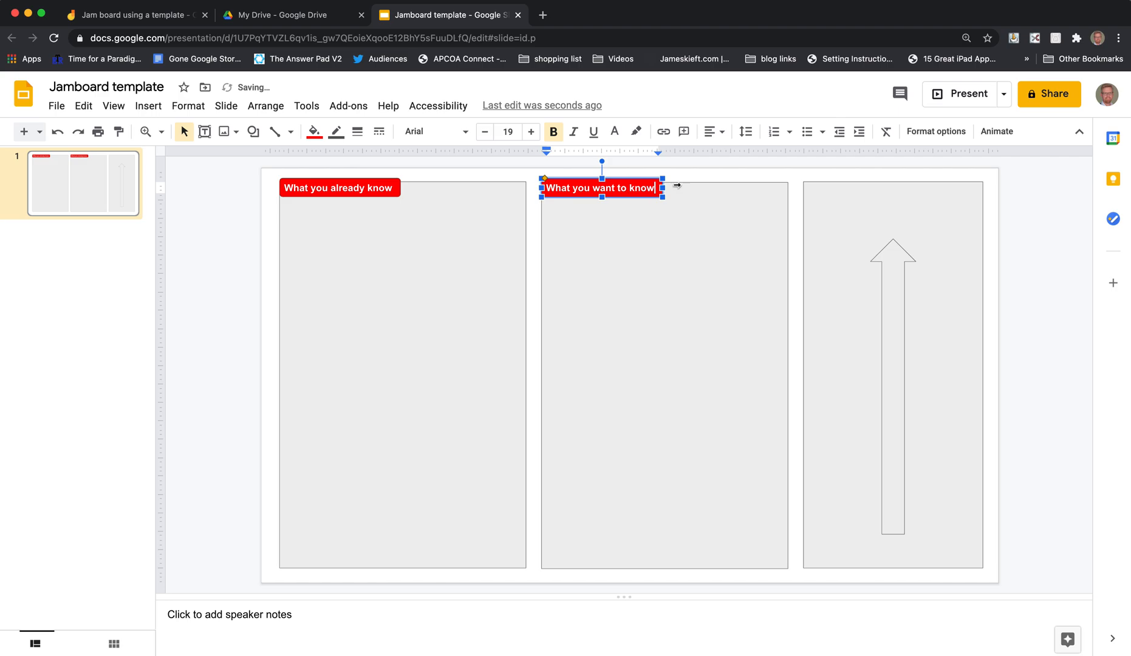
Change the first column's label fill to green.
left_click(338, 188)
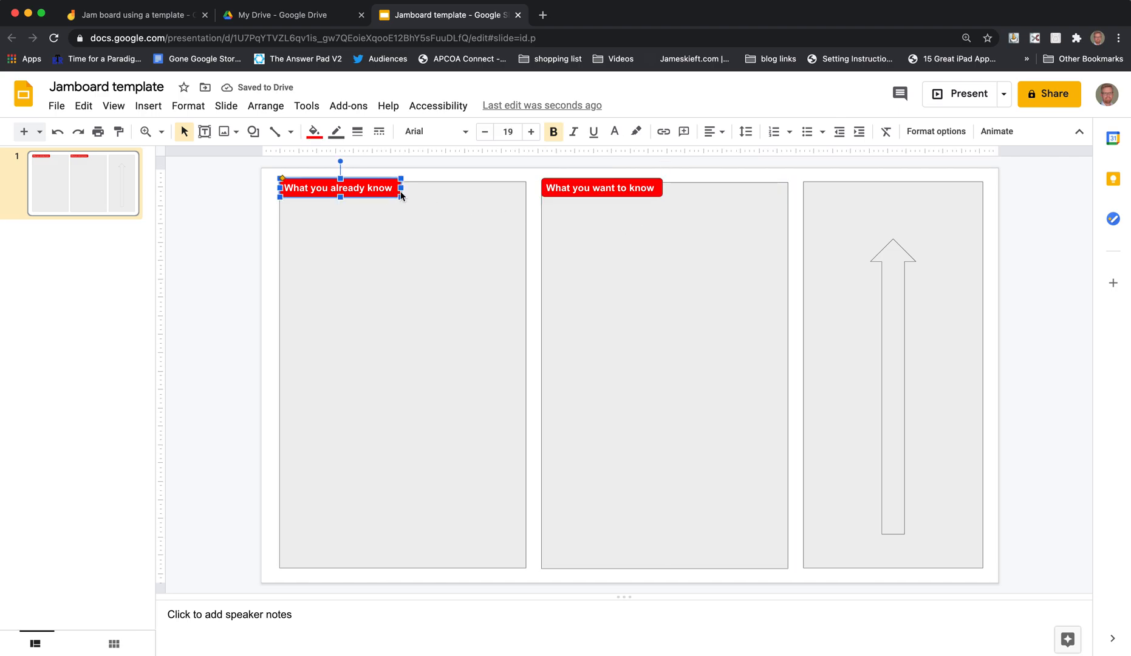
left_click(314, 131)
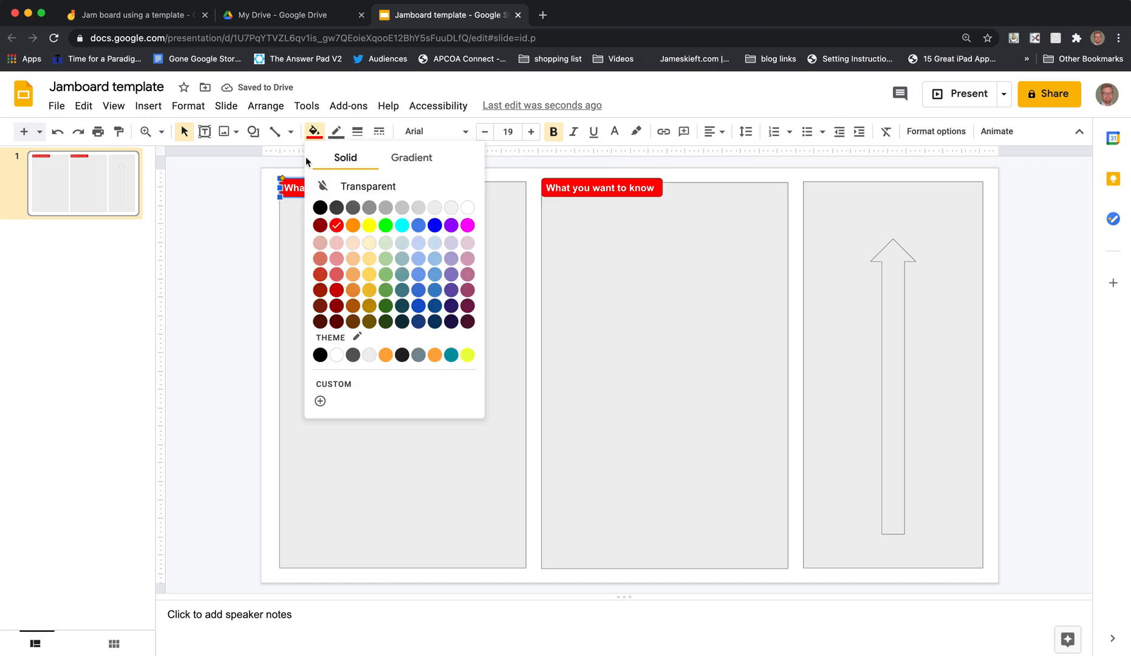
left_click(385, 226)
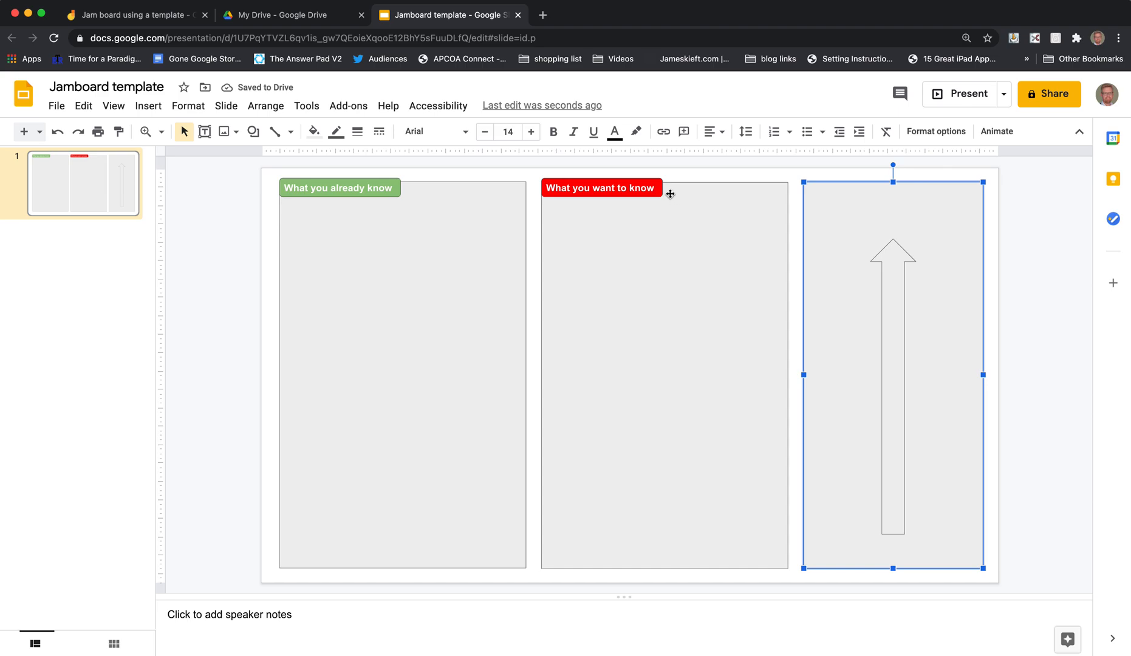
left_click(663, 288)
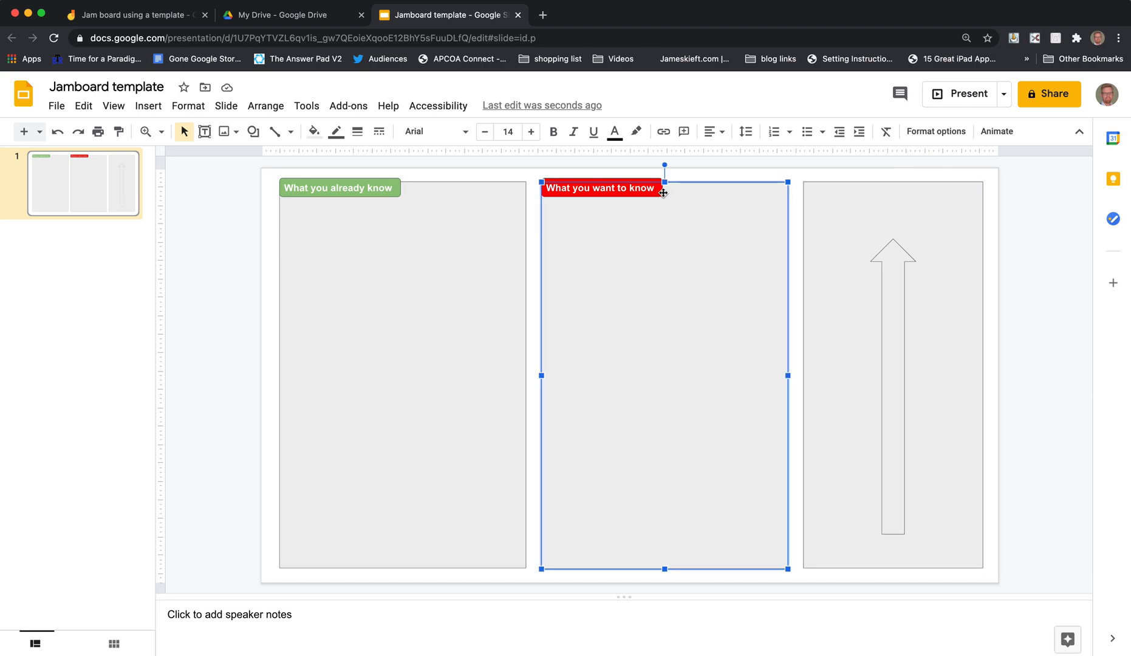
mouse_move(395, 178)
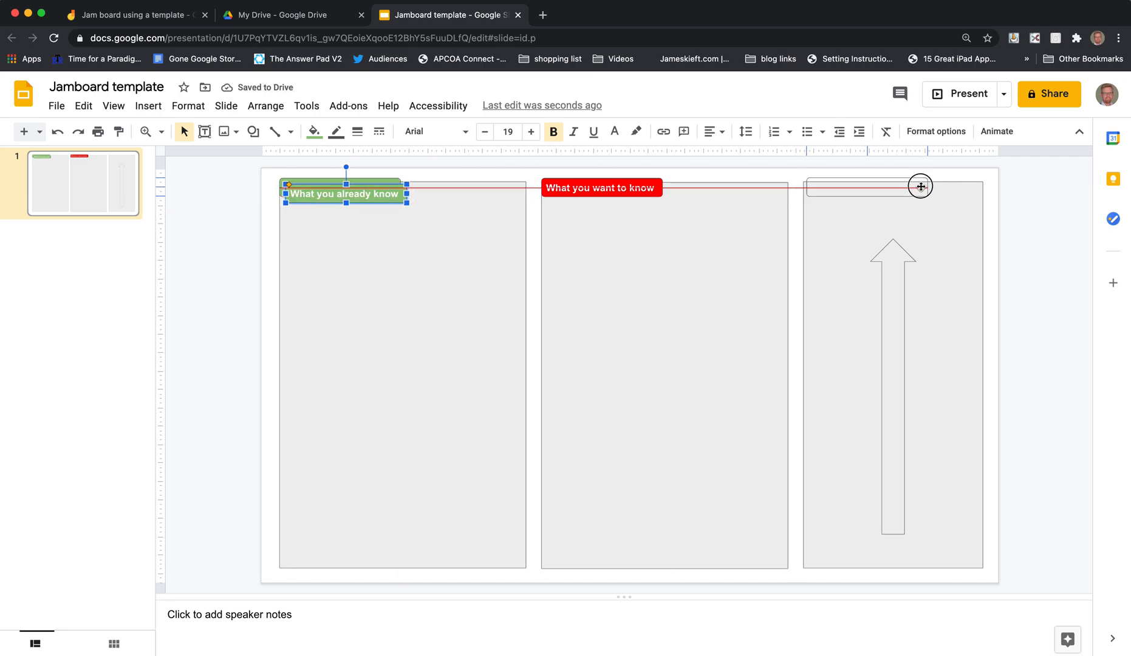
Copy the label to the third column, retype 'Rank in order', fill orange.
left_click_drag(343, 193, 862, 191)
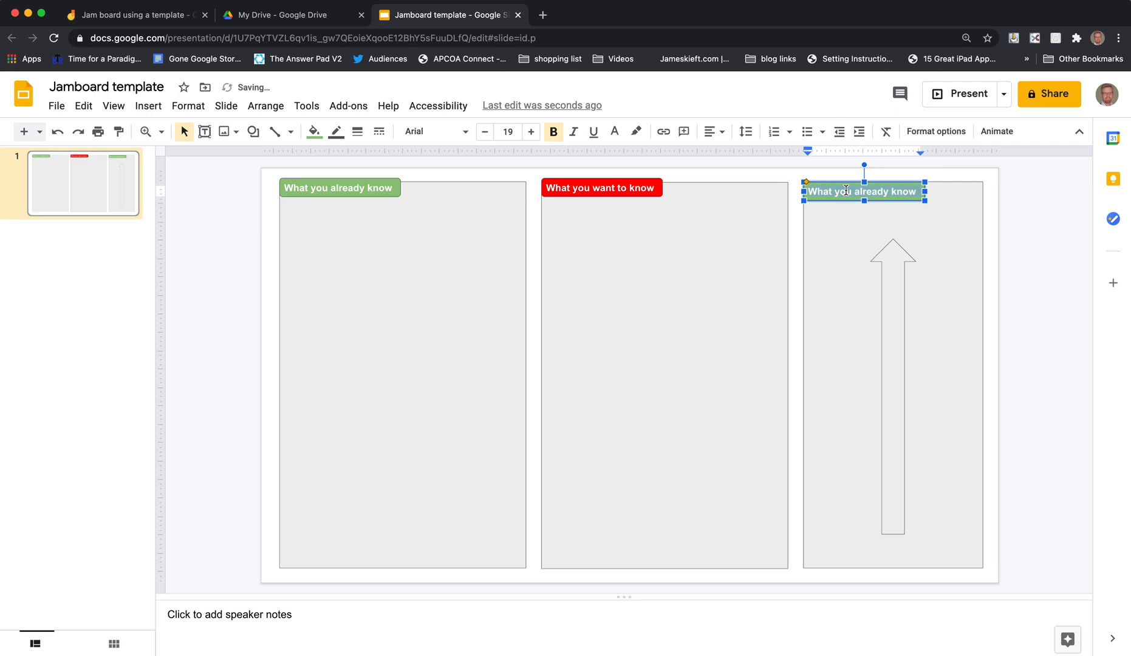
type("Ran")
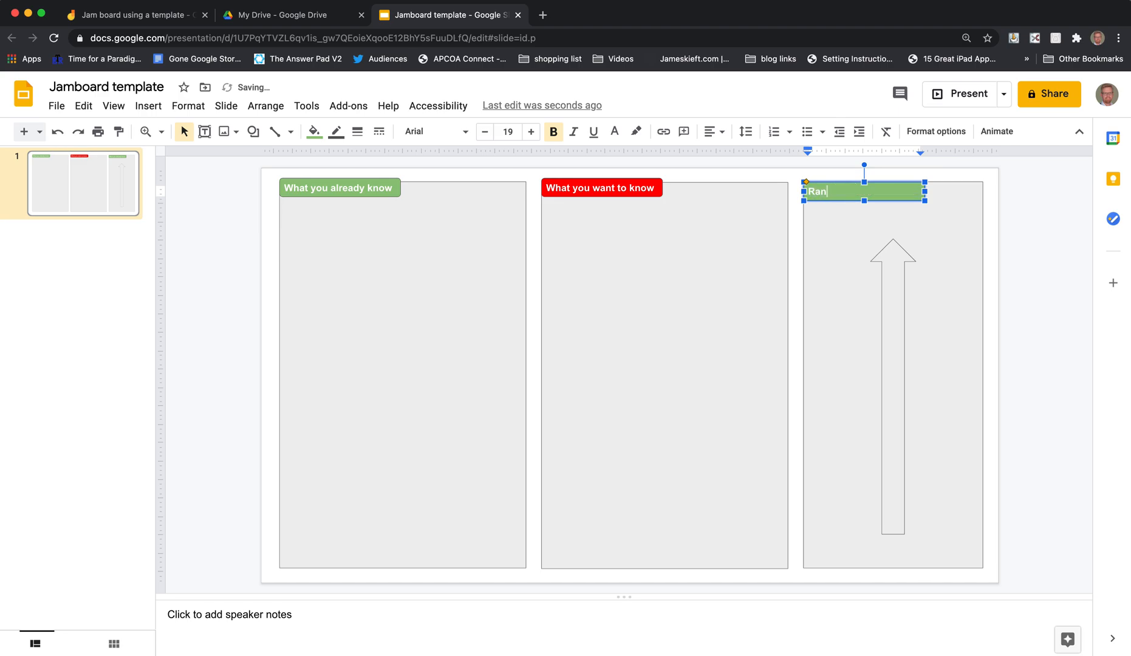
type("k in")
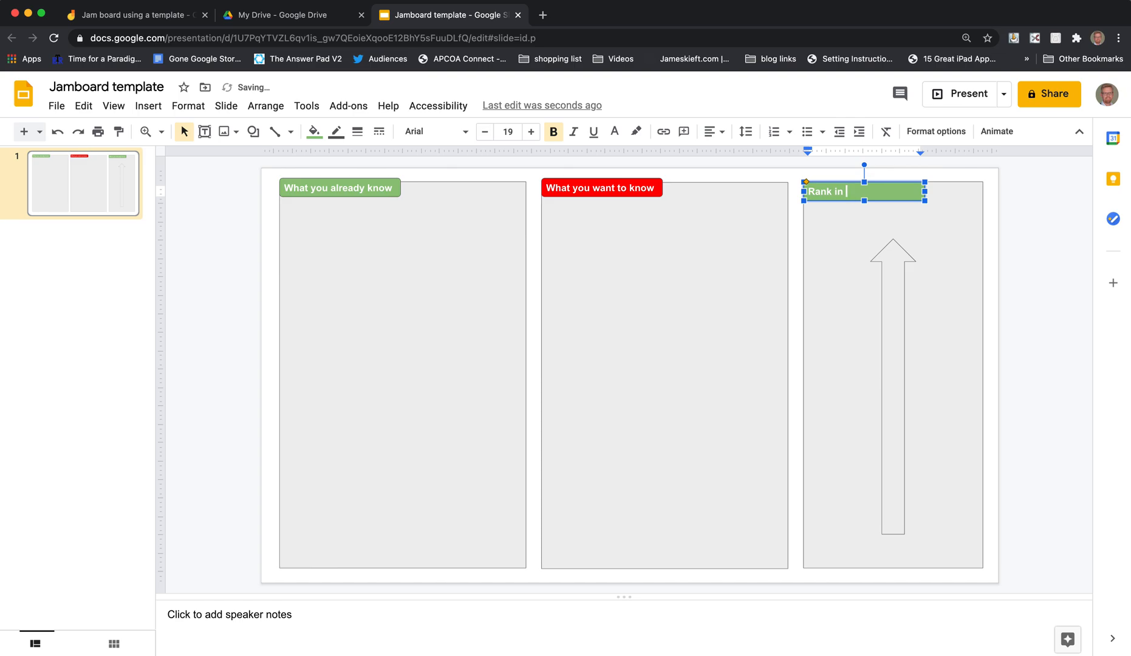
type("order")
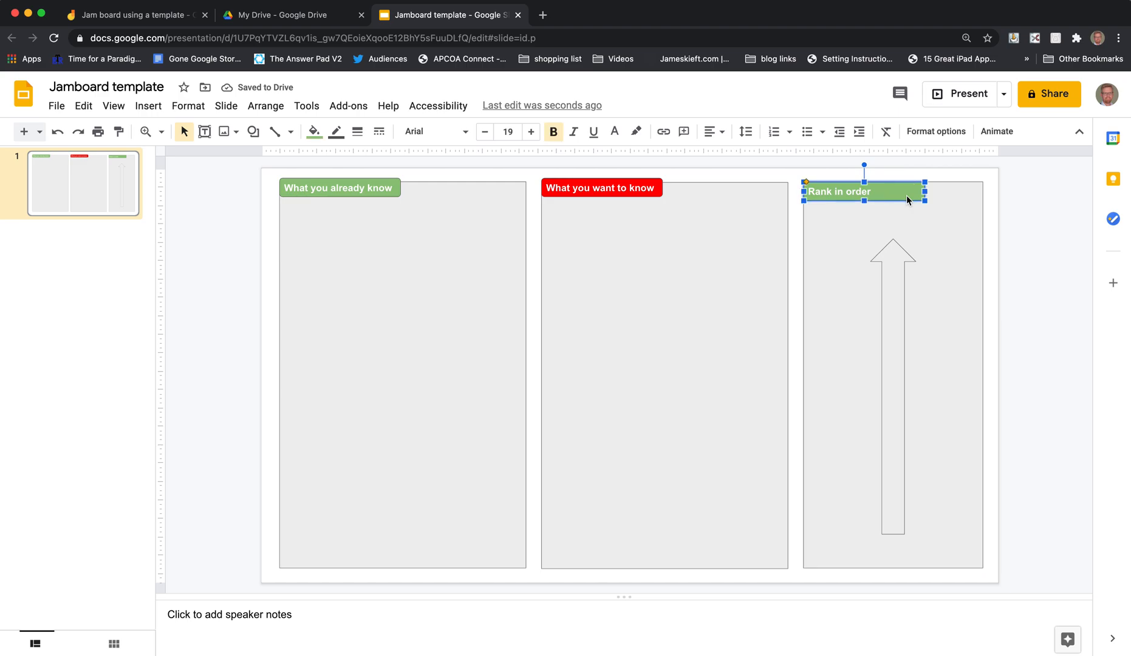
left_click(314, 131)
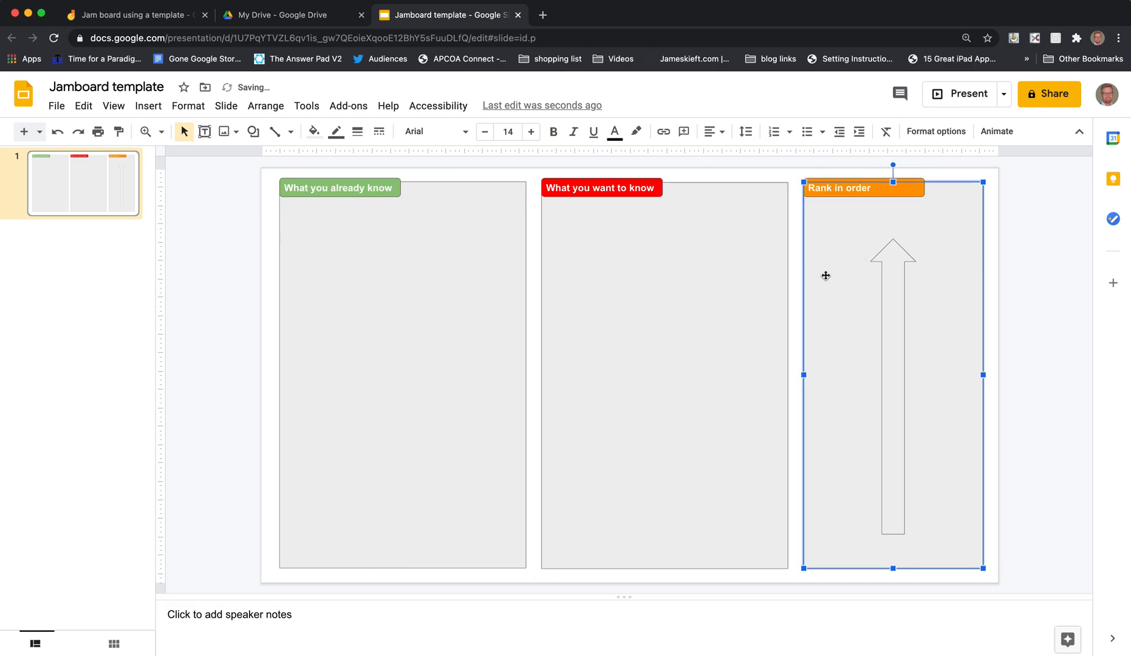
mouse_move(389, 193)
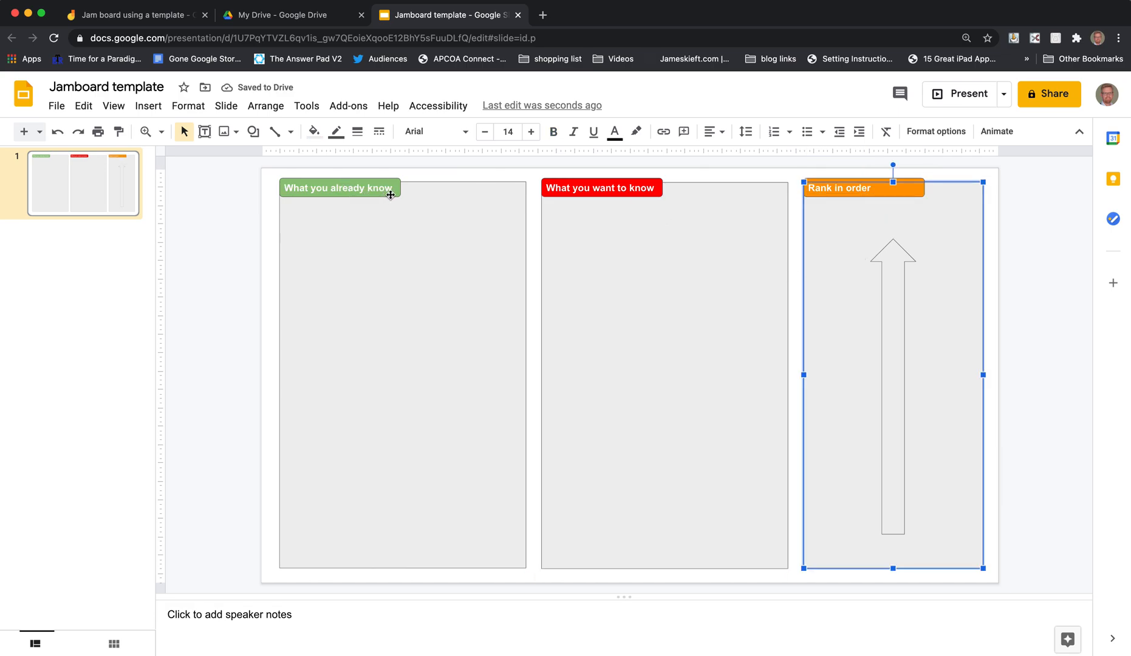
Select the grey columns and remove their outlines.
left_click(338, 188)
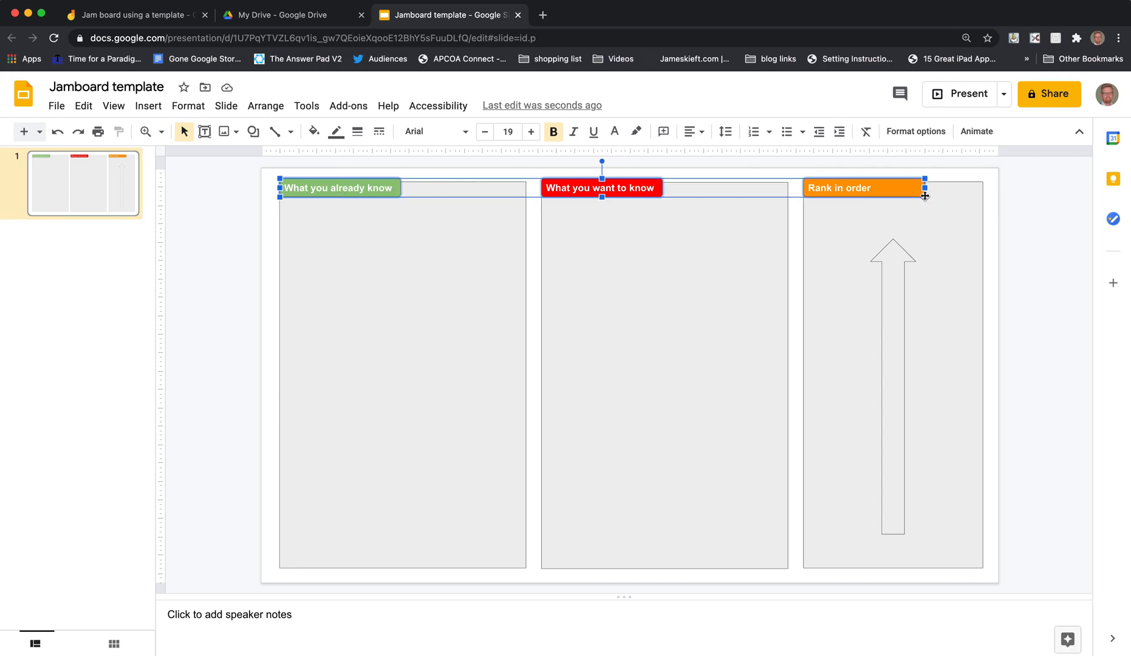
mouse_move(335, 132)
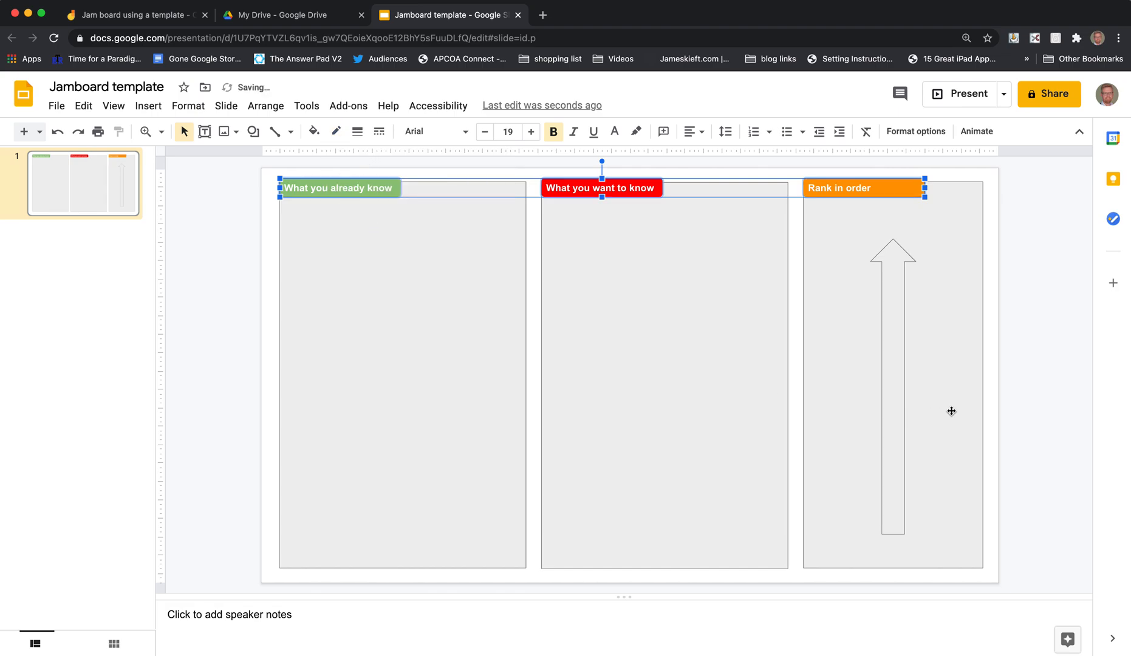
left_click(612, 281)
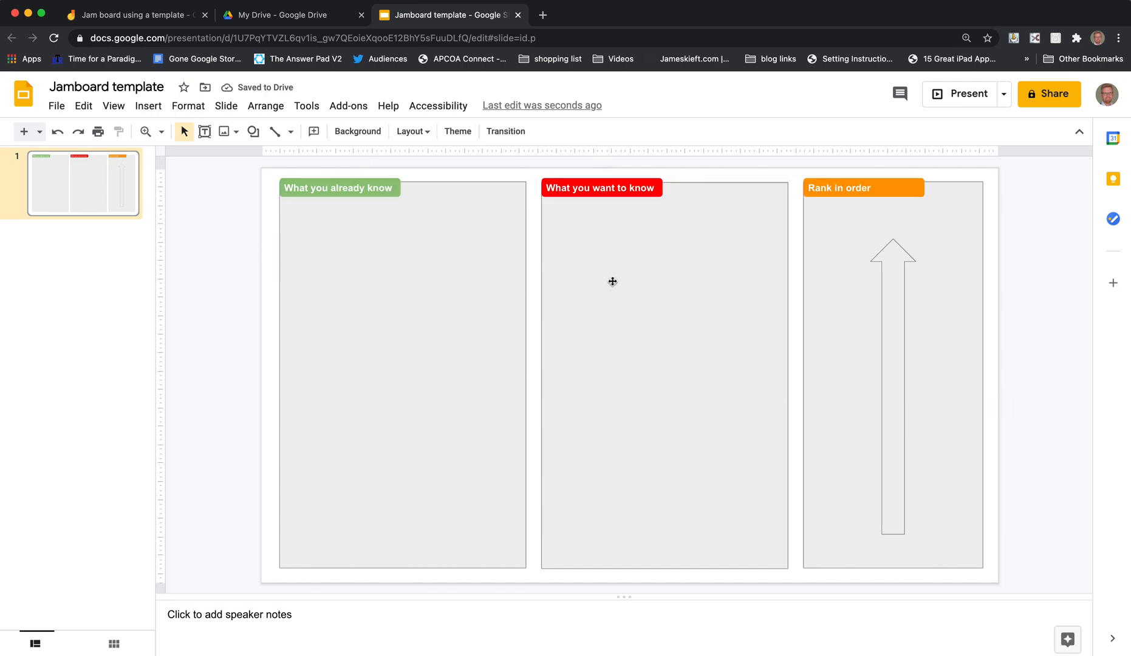
left_click(401, 360)
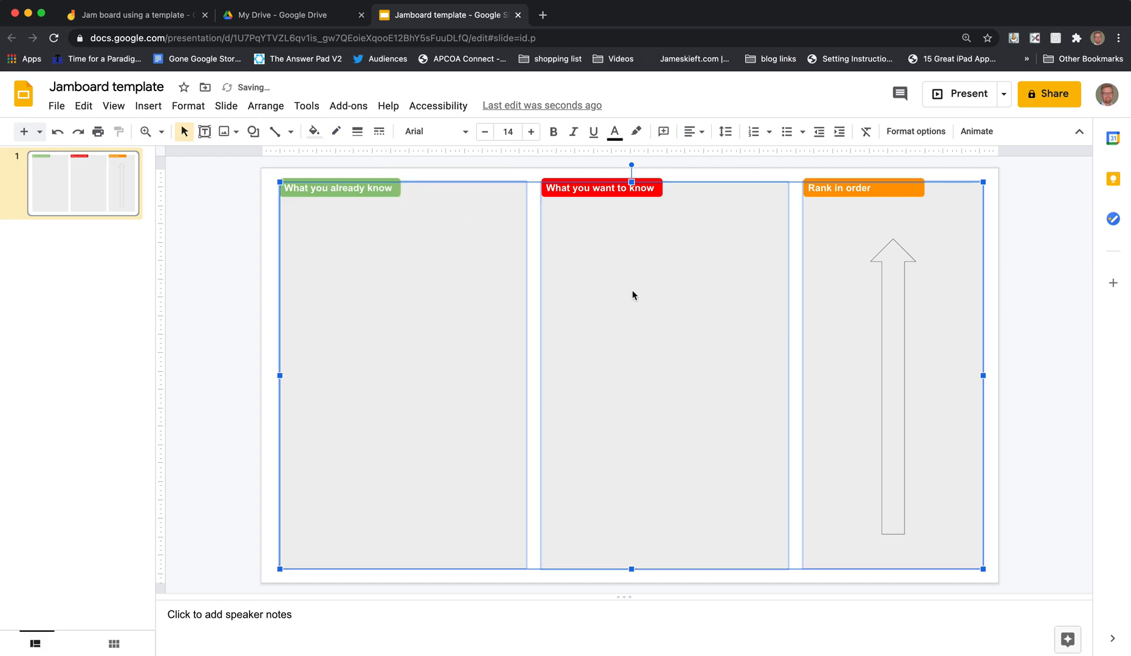
Make the arrow solid white with no border.
left_click(893, 361)
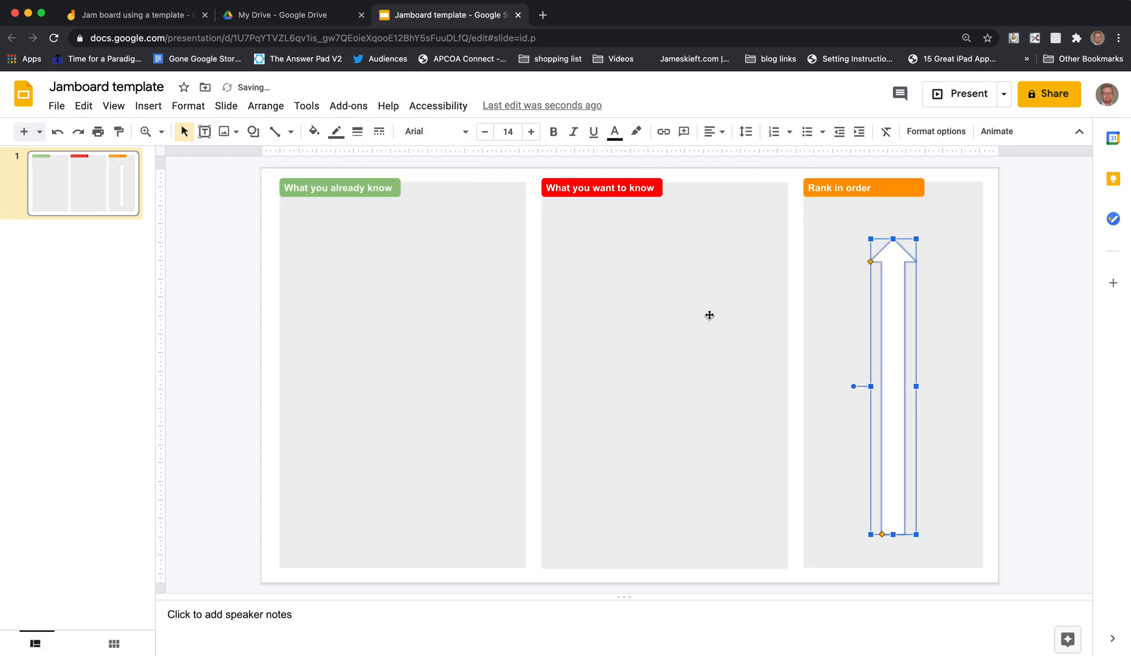
mouse_move(469, 209)
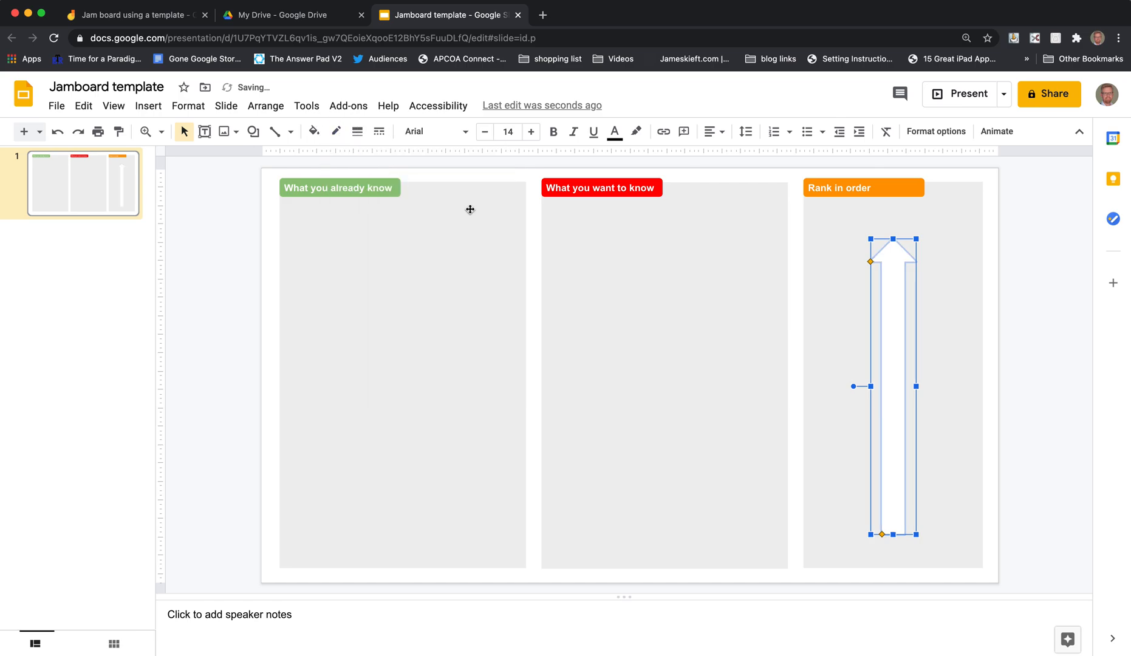
left_click(663, 375)
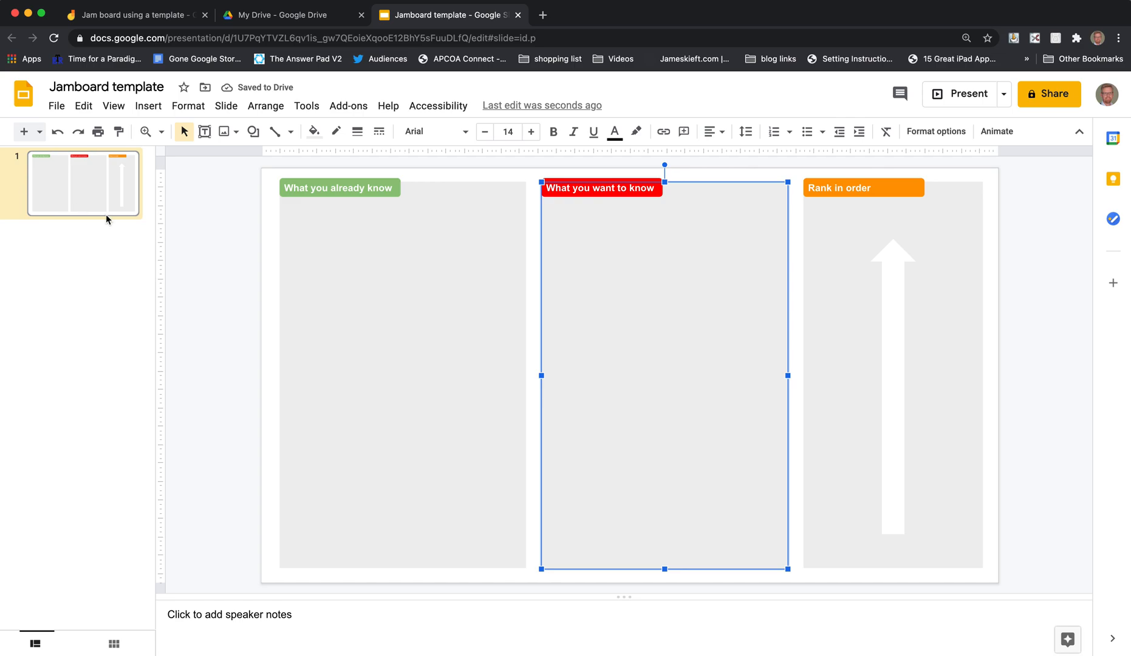
right_click(84, 183)
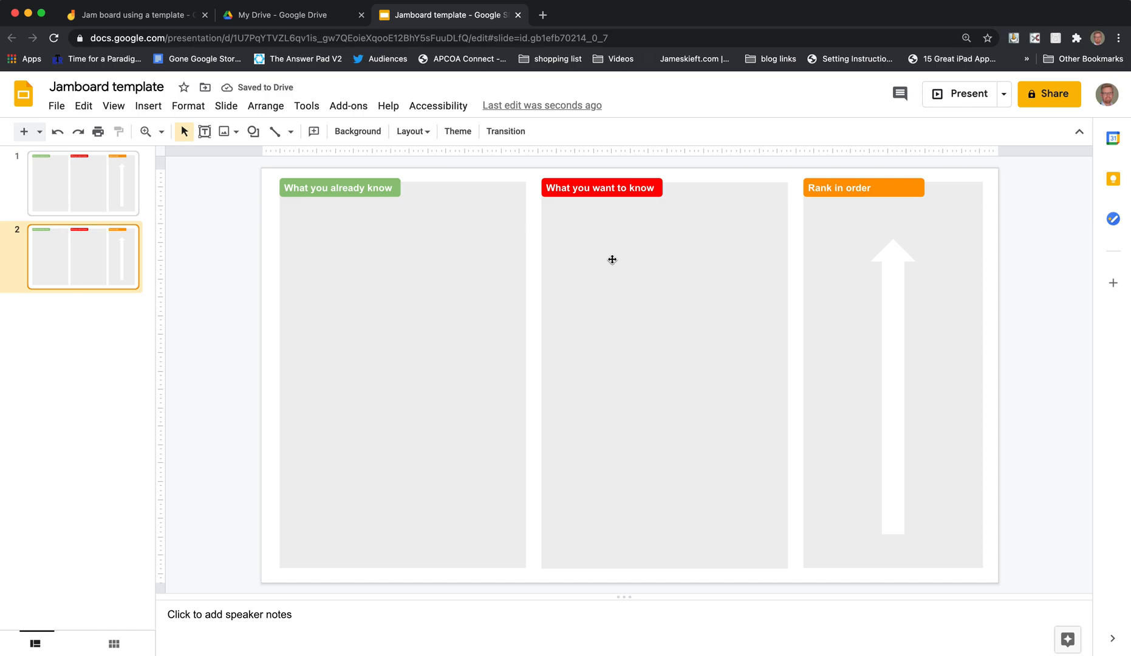
mouse_move(480, 311)
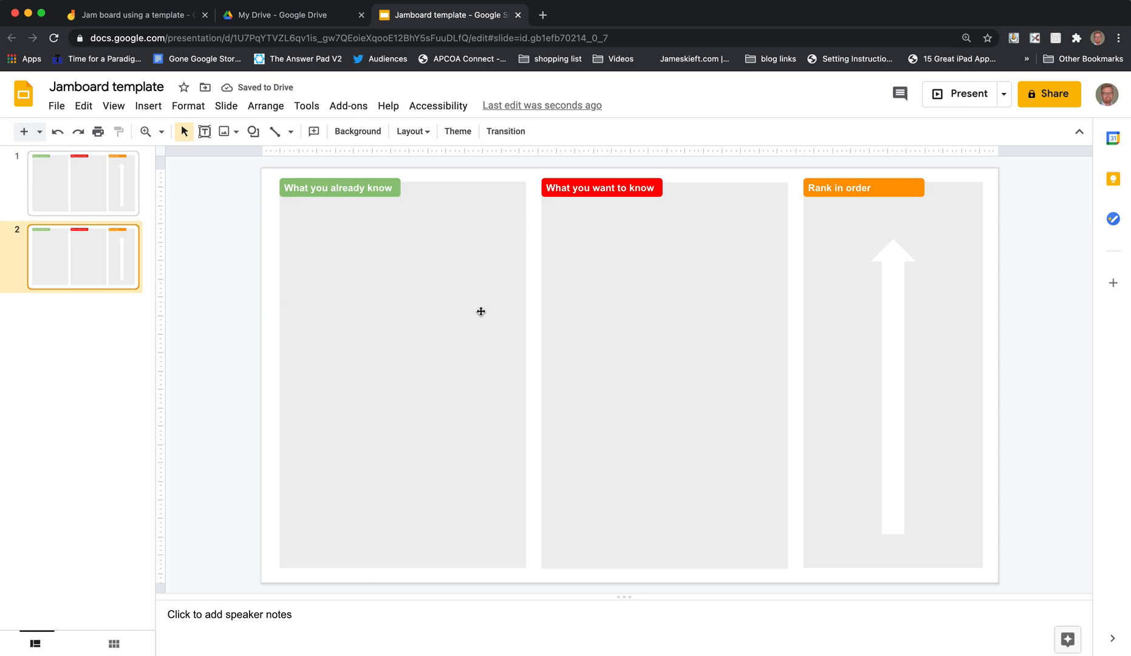
mouse_move(56, 108)
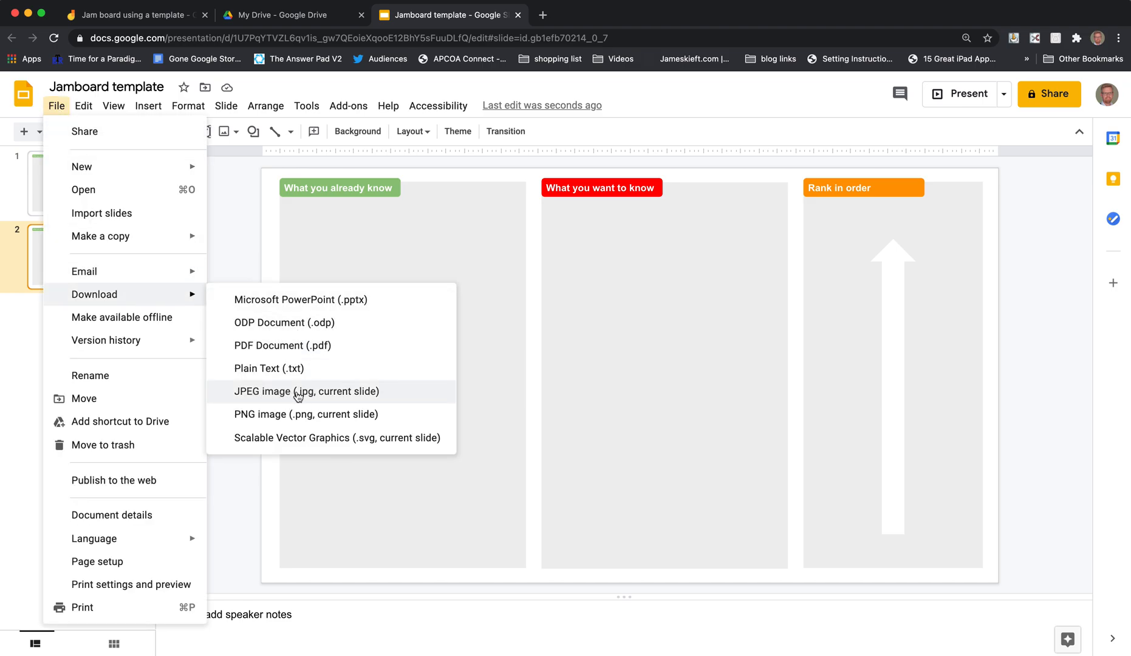
mouse_move(273, 395)
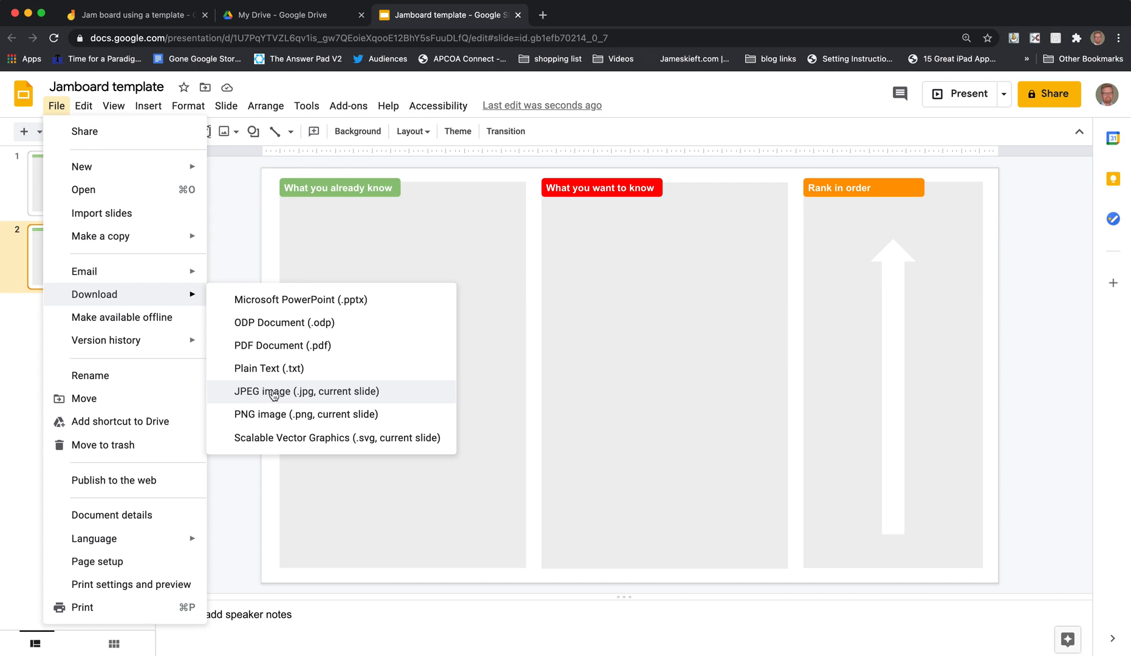
Download the current slide as a JPEG image to the Desktop.
left_click(306, 391)
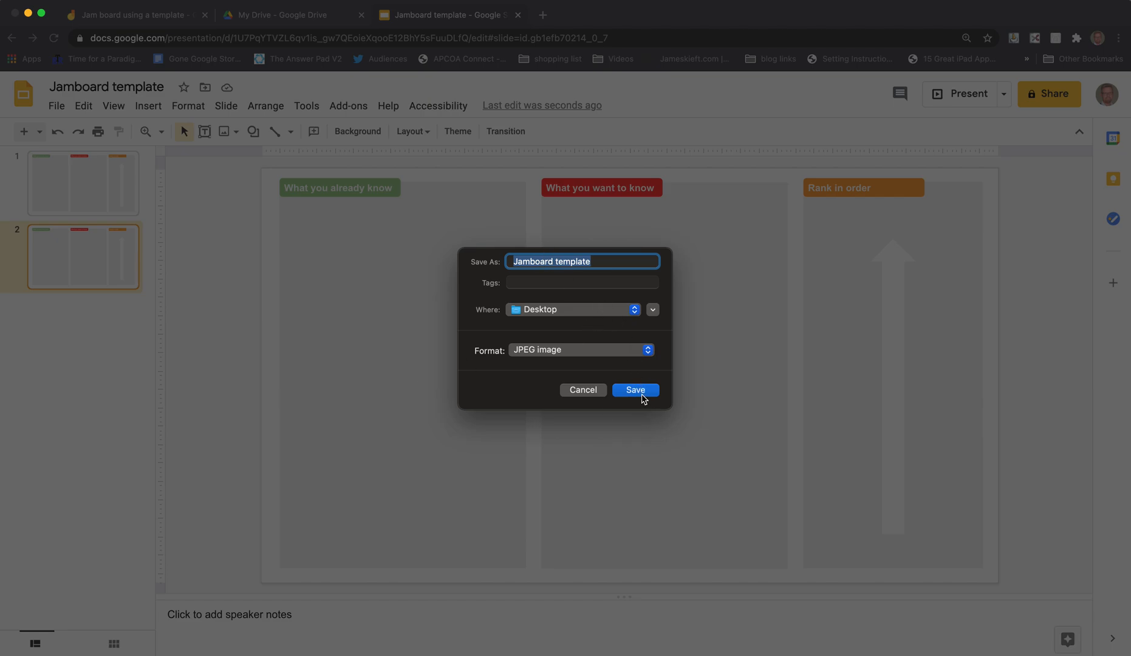
left_click(634, 390)
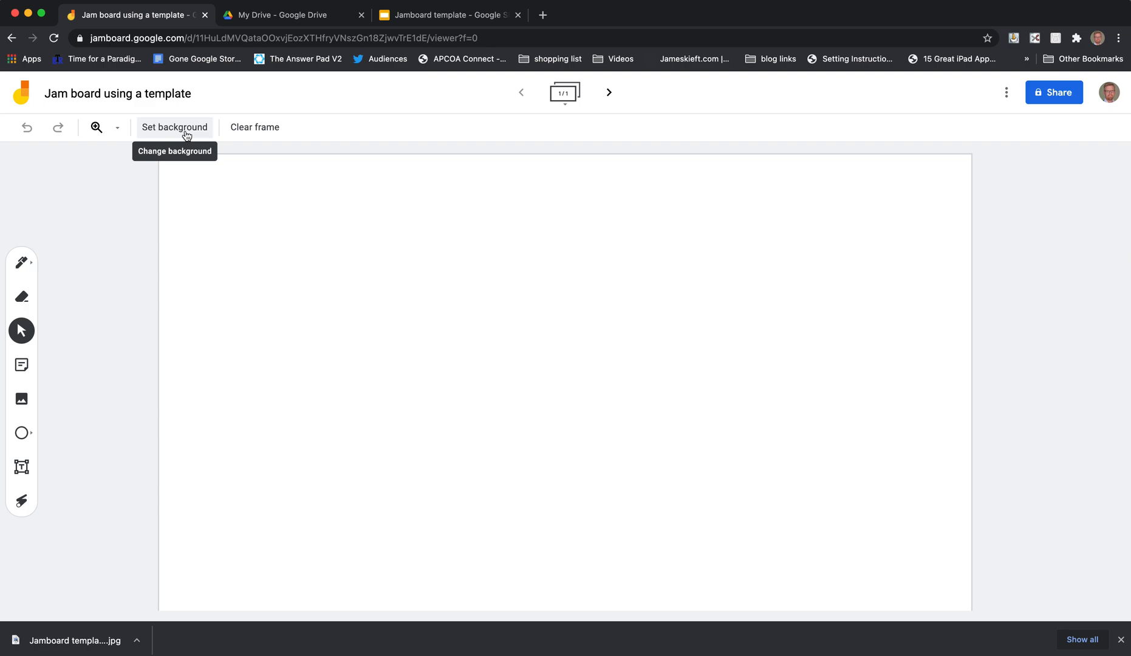
Upload 'Jamboard template.jpg' from the Desktop as the frame's background image.
left_click(174, 127)
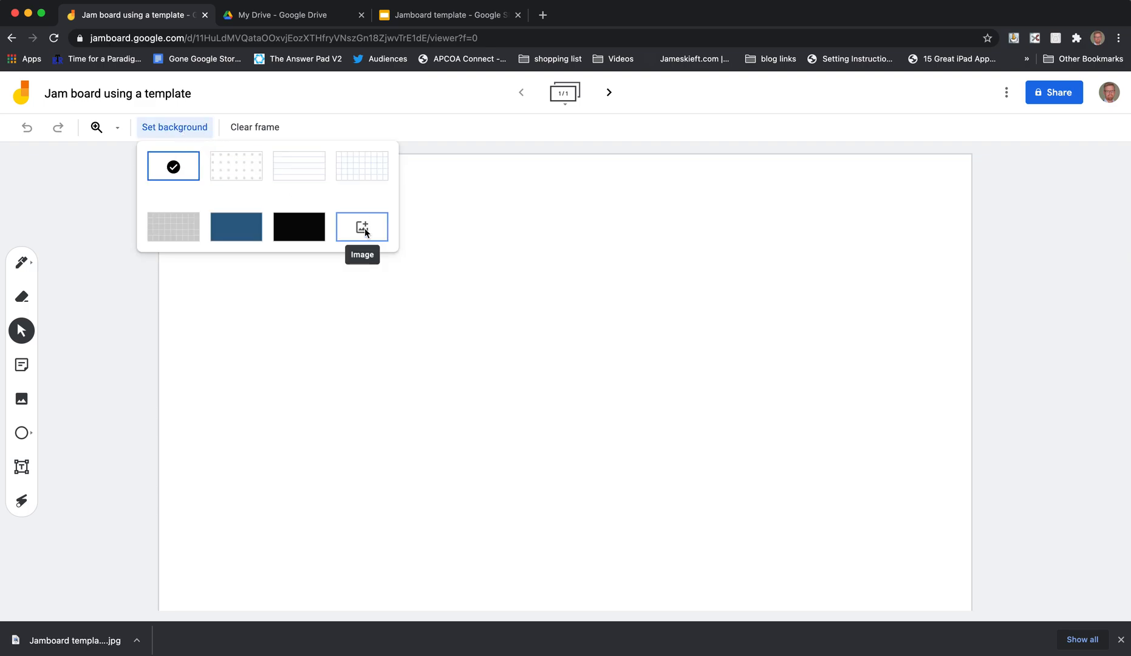
left_click(361, 226)
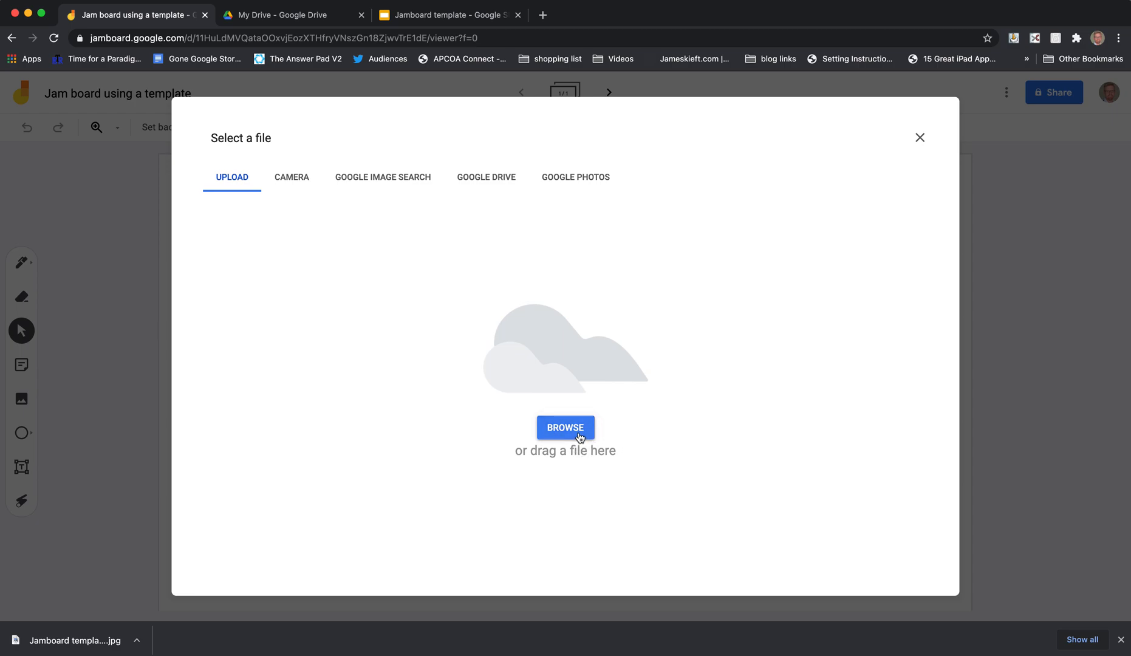
left_click(565, 427)
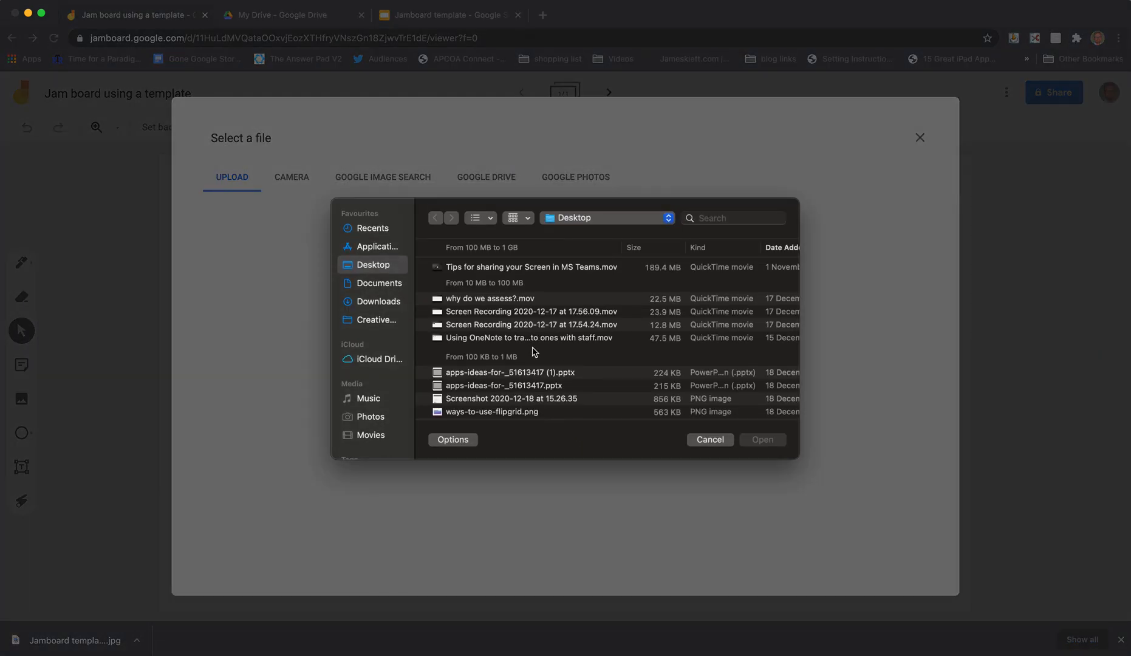
scroll("down", 3)
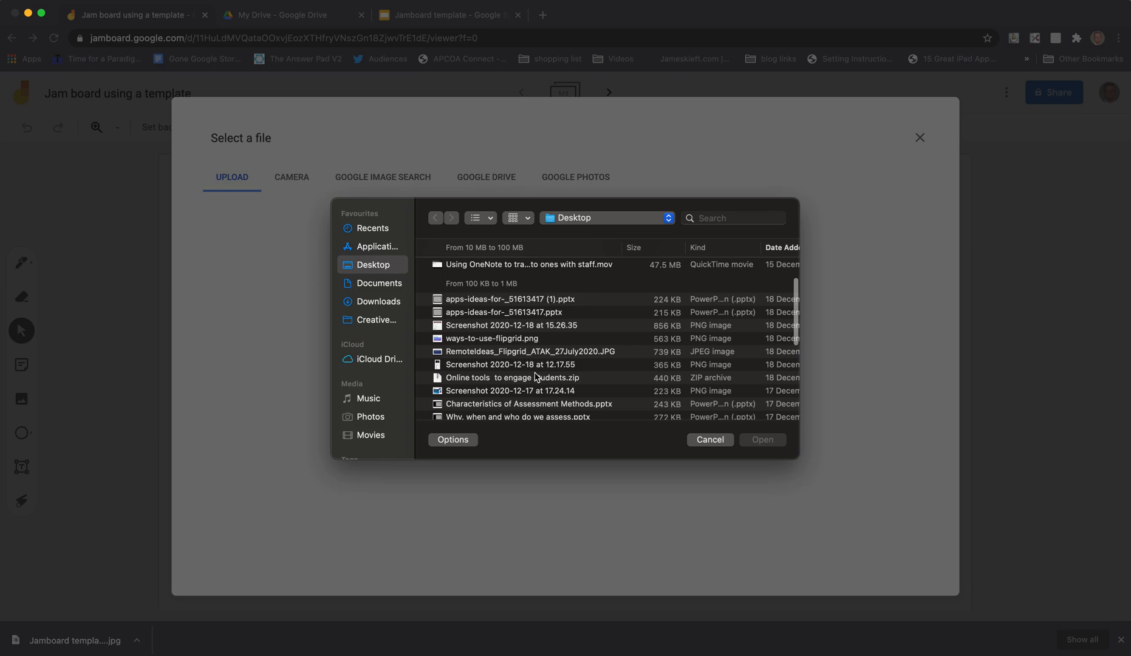
scroll("down", 3)
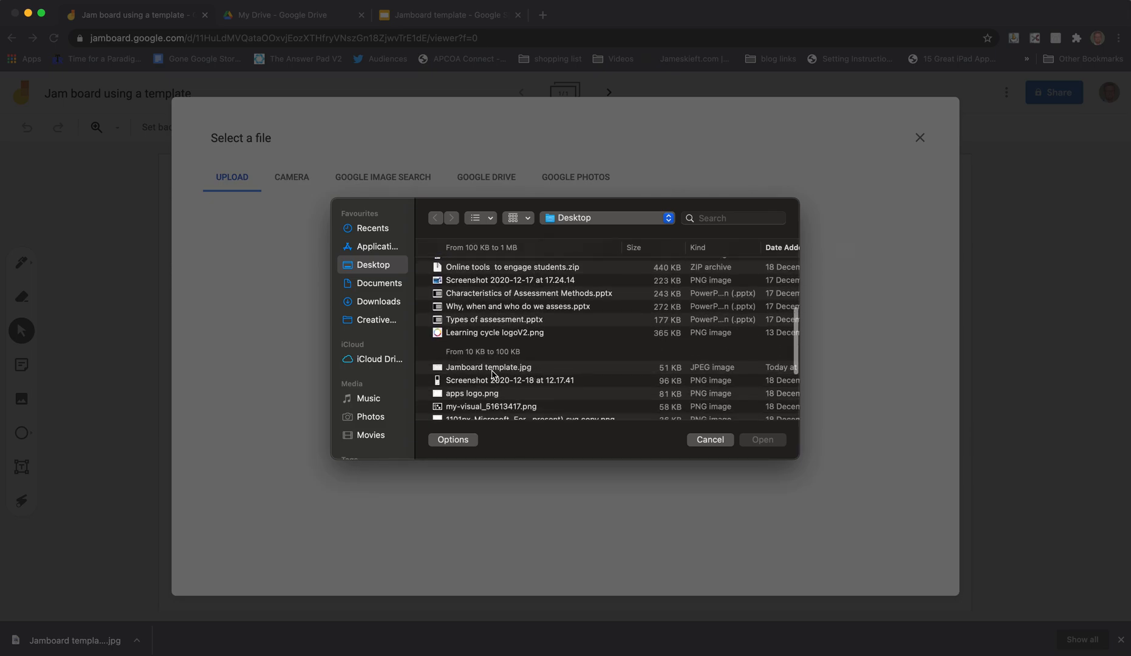
left_click(488, 367)
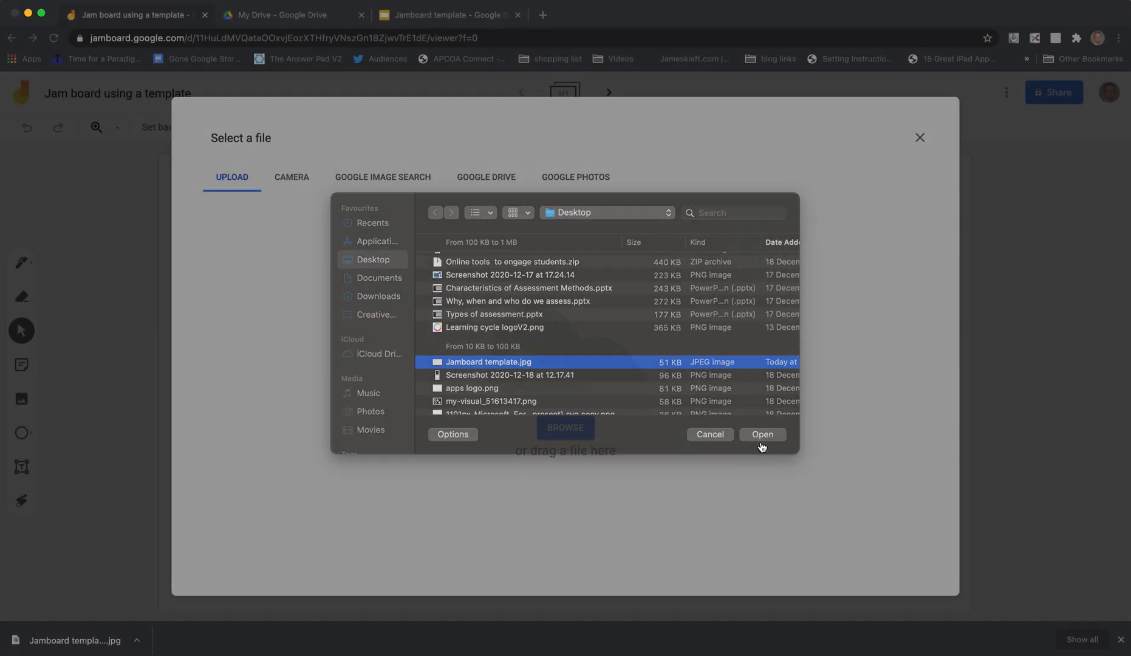
left_click(762, 434)
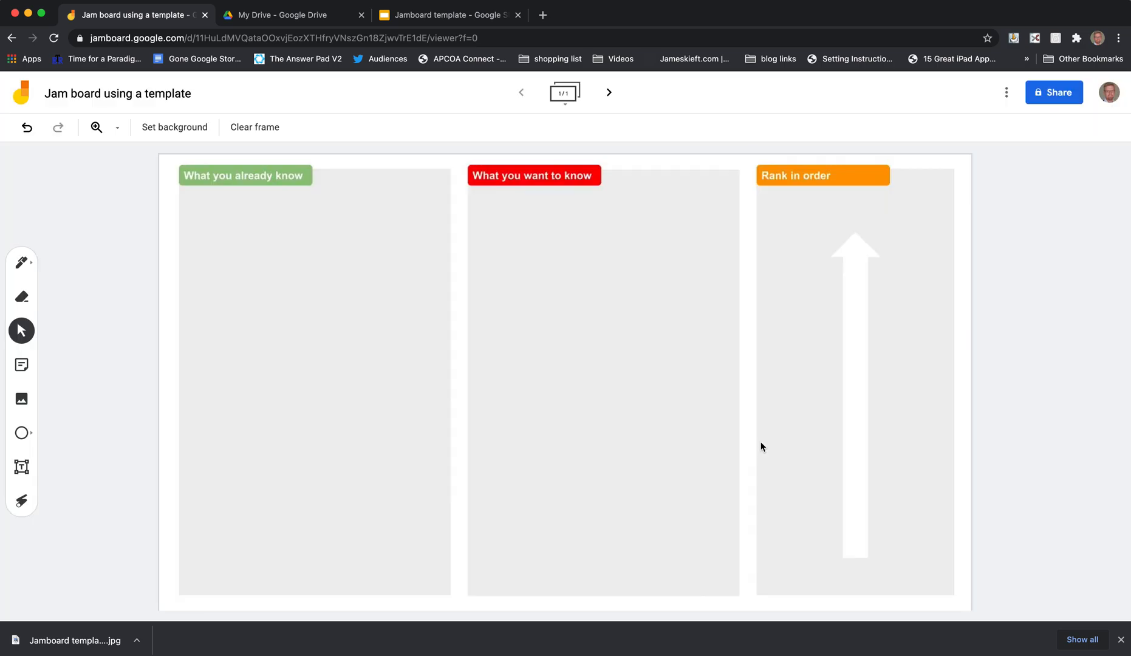
mouse_move(839, 434)
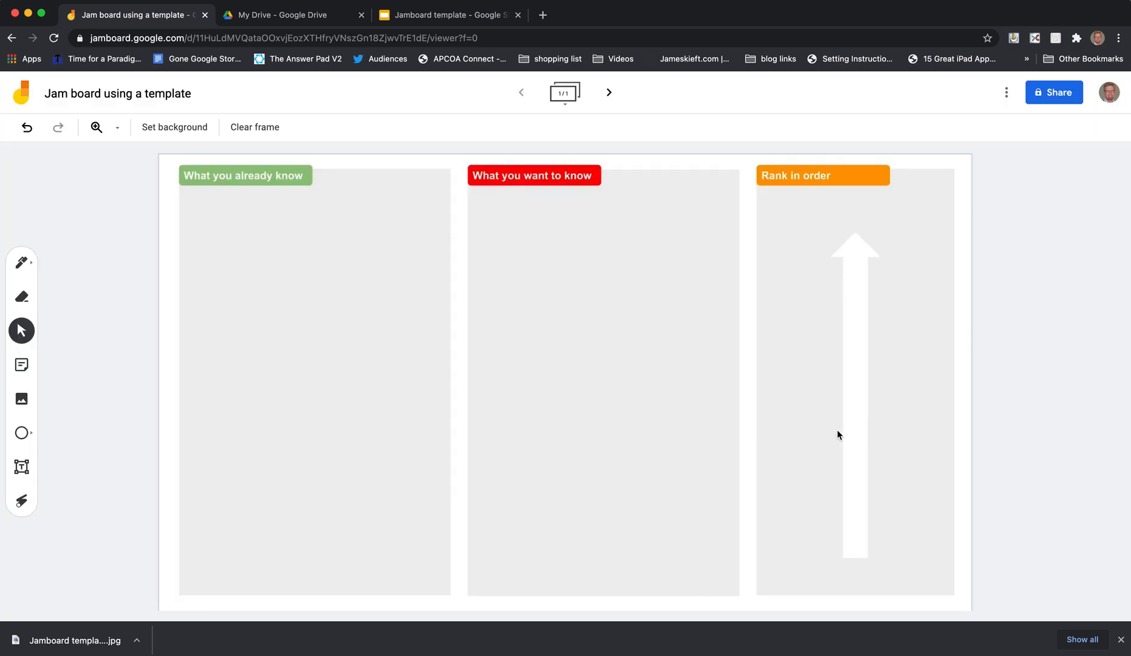
mouse_move(929, 390)
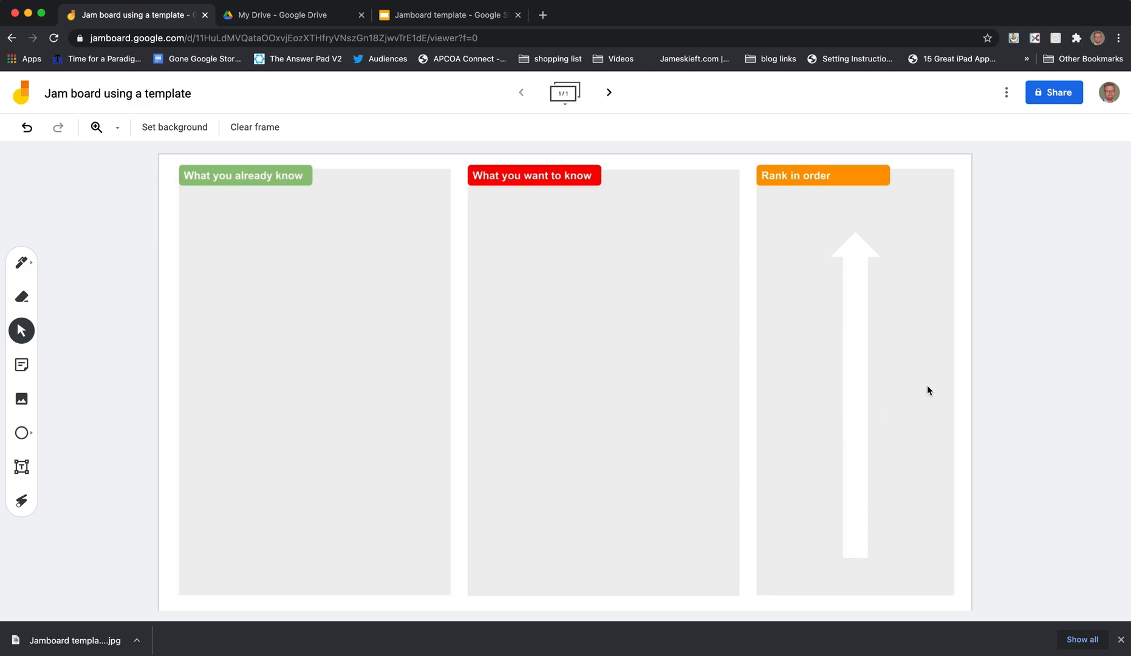
Change link sharing from Restricted to Anyone with the link as Editor.
left_click(1053, 92)
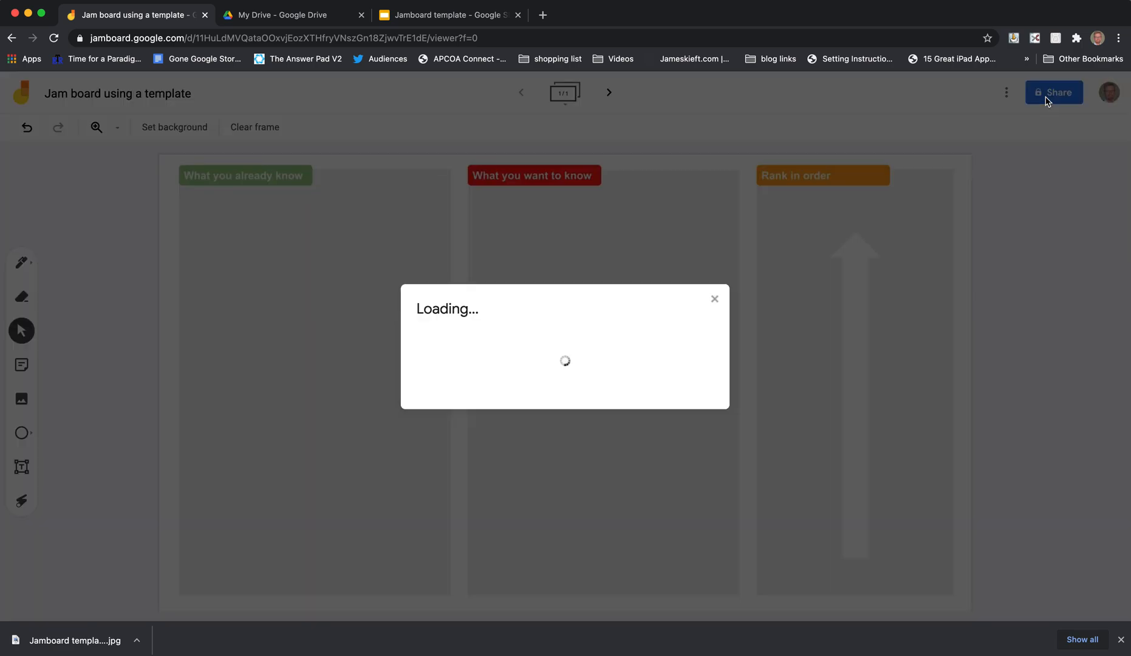
left_click(1053, 93)
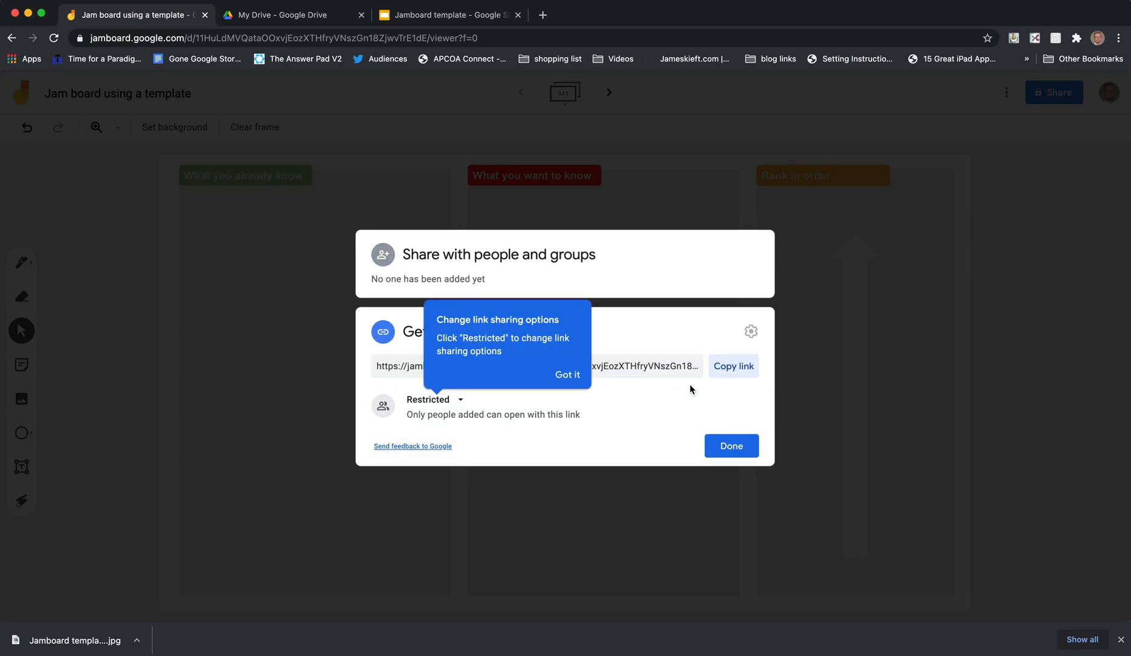
left_click(433, 399)
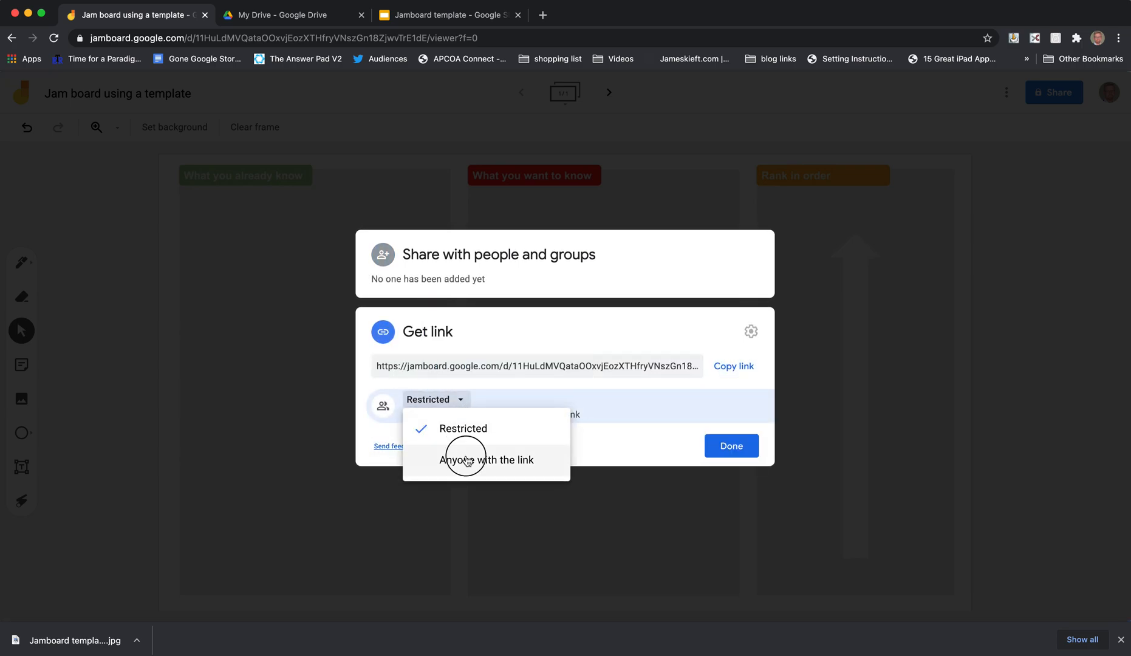
left_click(488, 460)
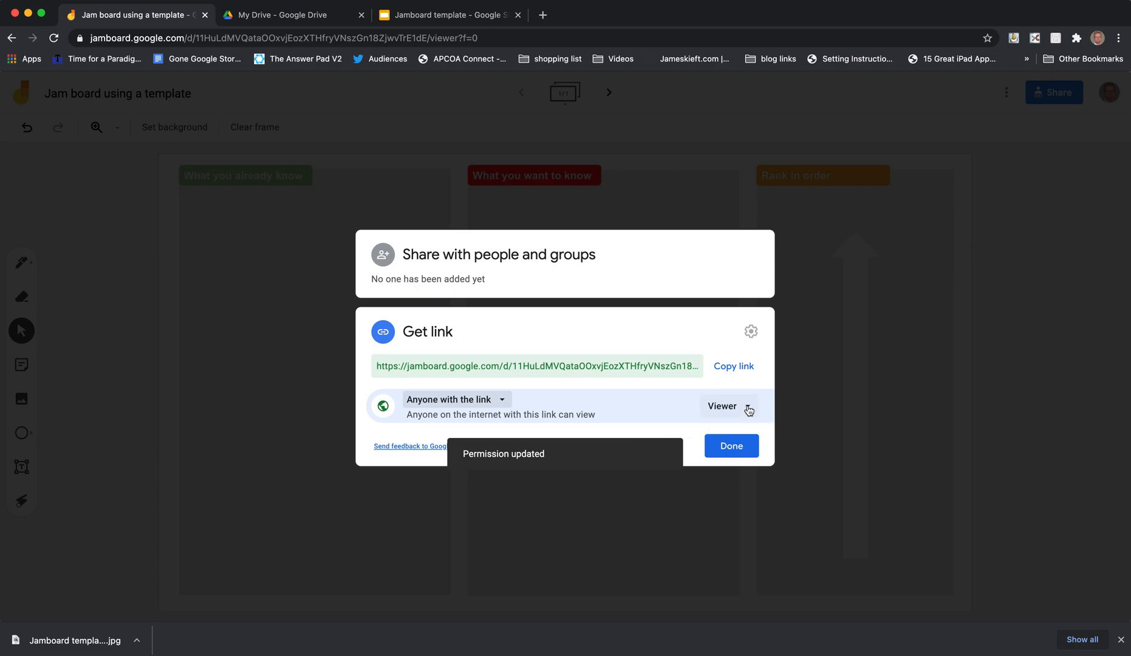
left_click(728, 406)
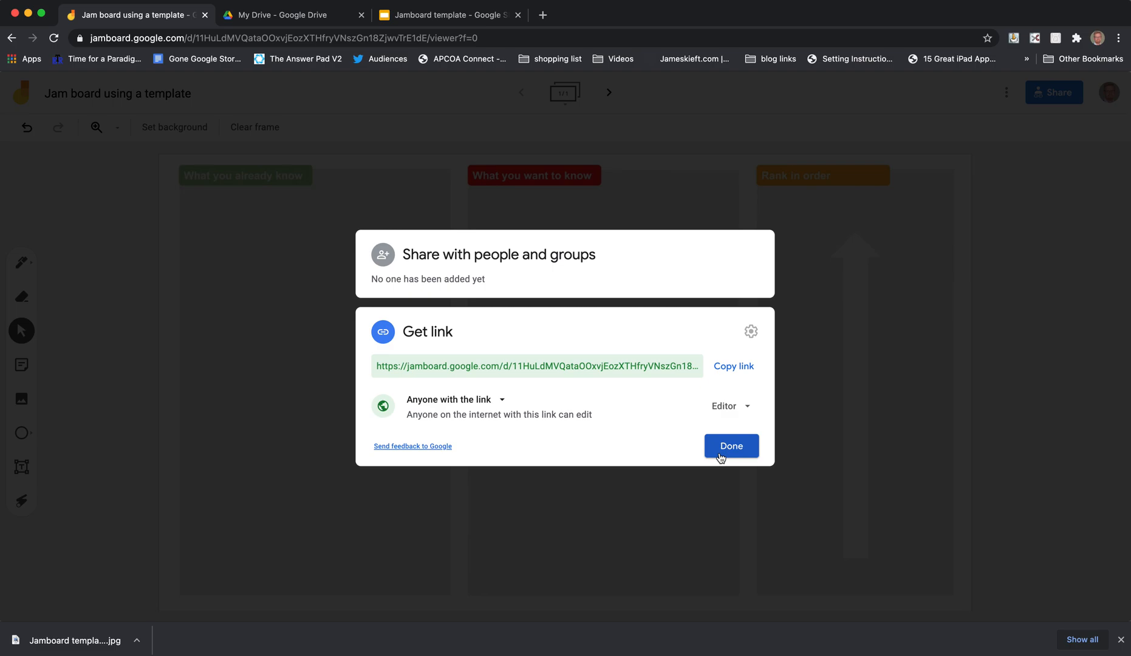
left_click(730, 445)
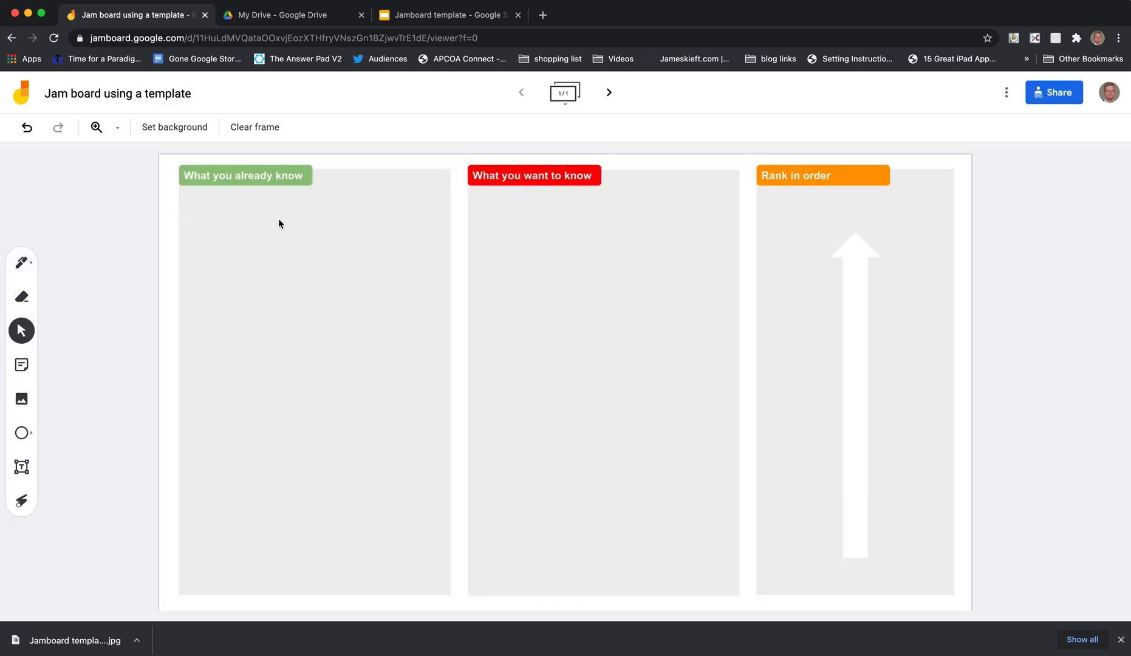